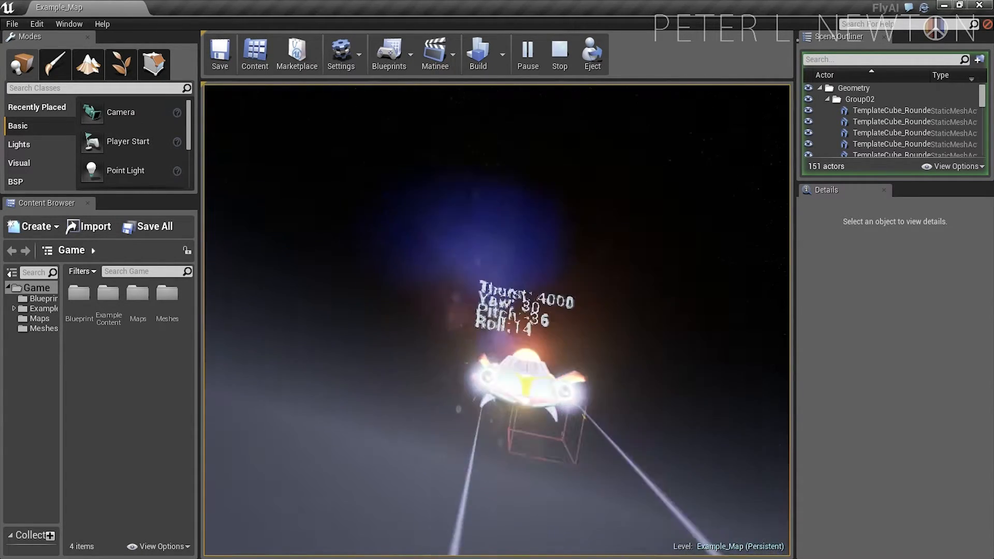
End the finished demo's play session to start a new project
left_click(558, 54)
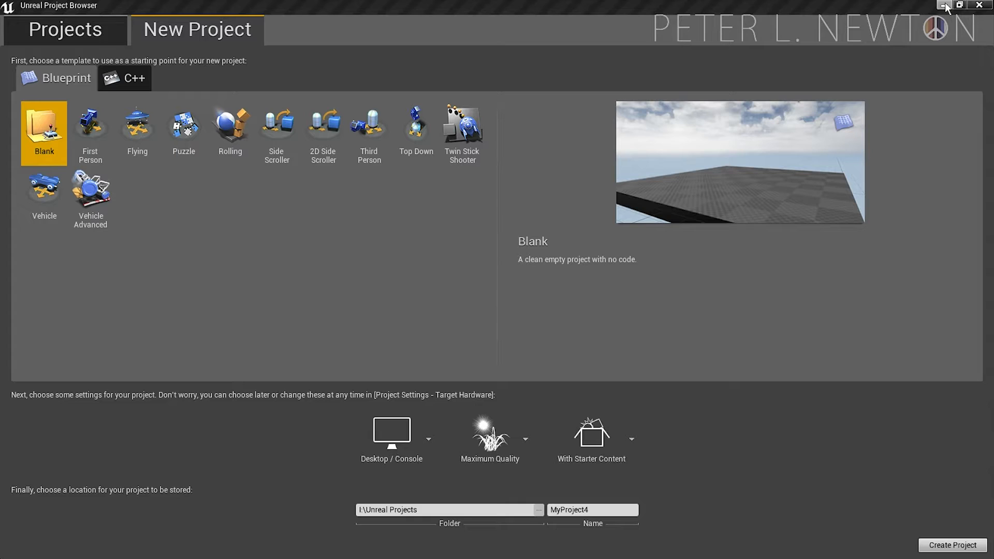
mouse_move(285, 294)
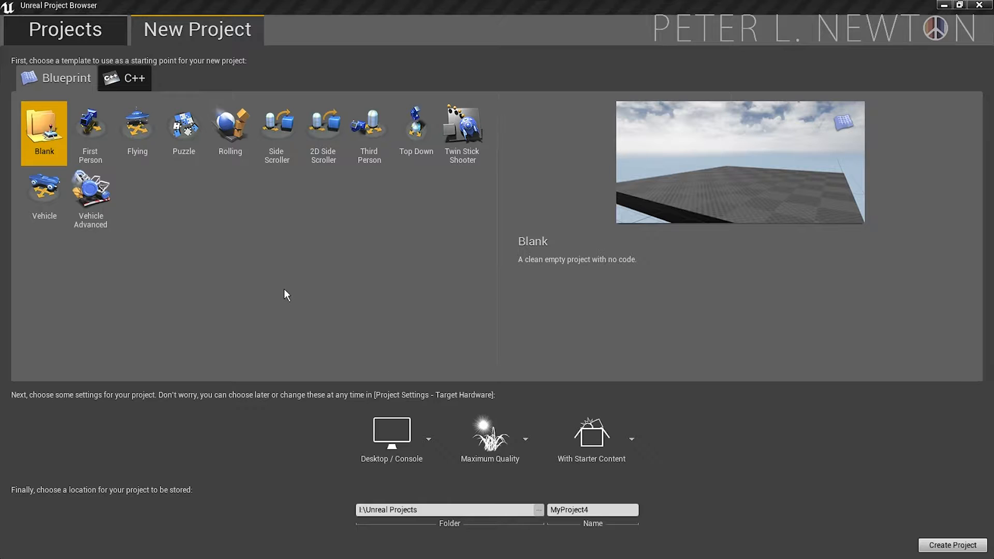
mouse_move(324, 279)
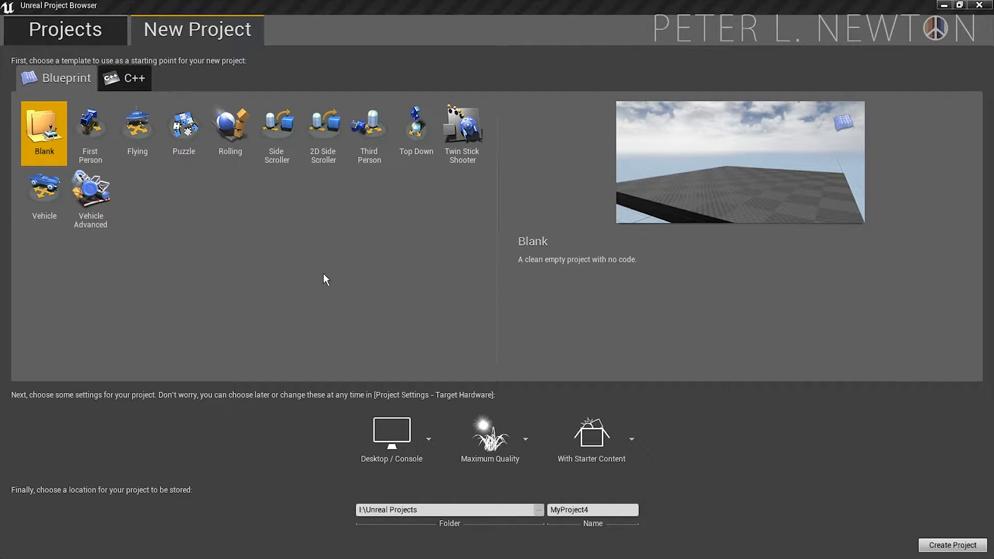
Create a Flying Blueprint project named FlyingDemo with No Starter Content
left_click(137, 123)
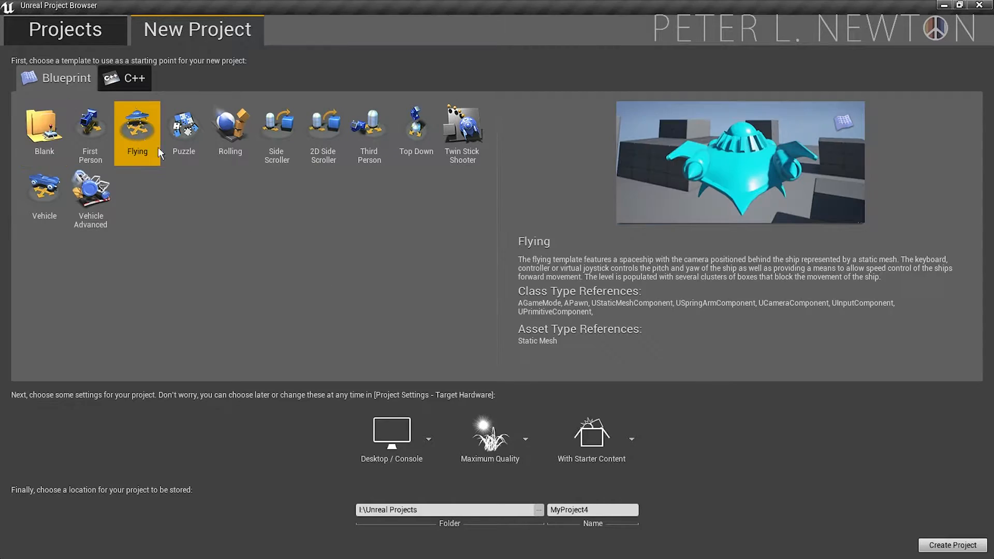
triple_click(591, 509)
type("FlyingDe")
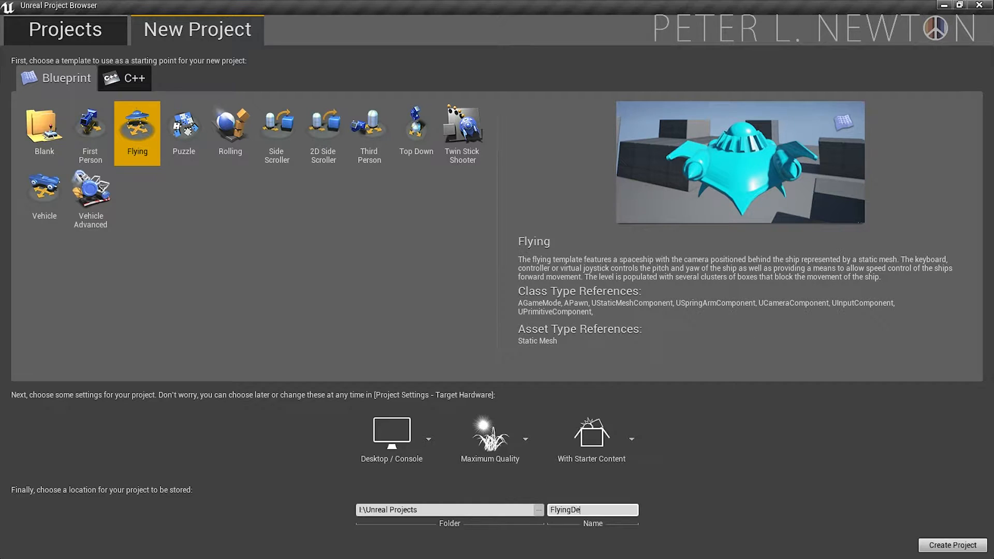
left_click(630, 439)
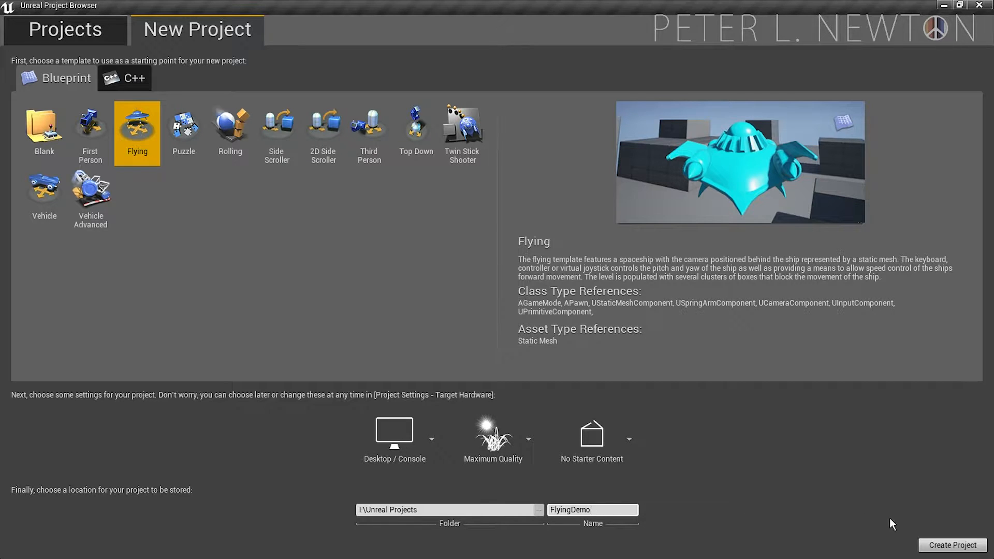
left_click(951, 545)
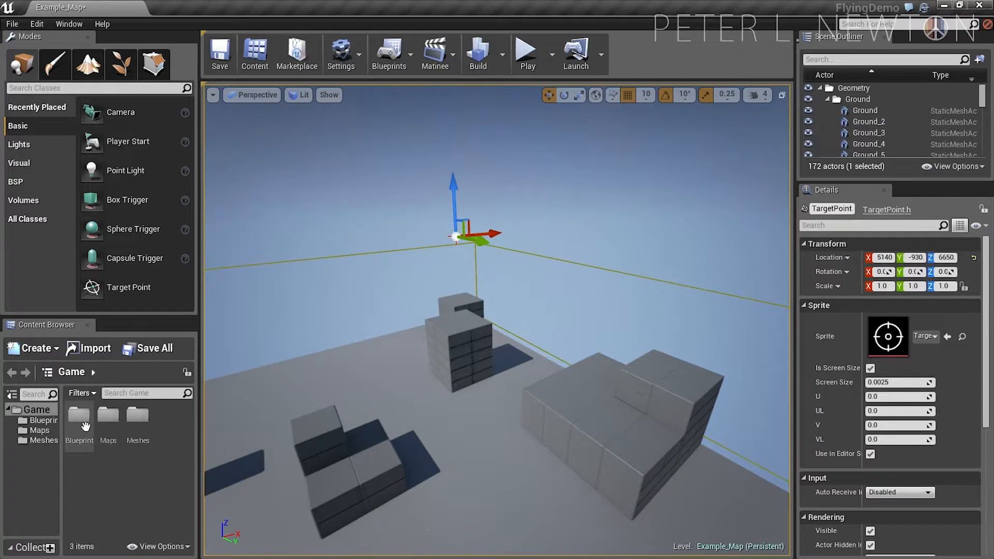
Open BP_Plane from the Blueprints folder in the Content Browser
double_click(79, 418)
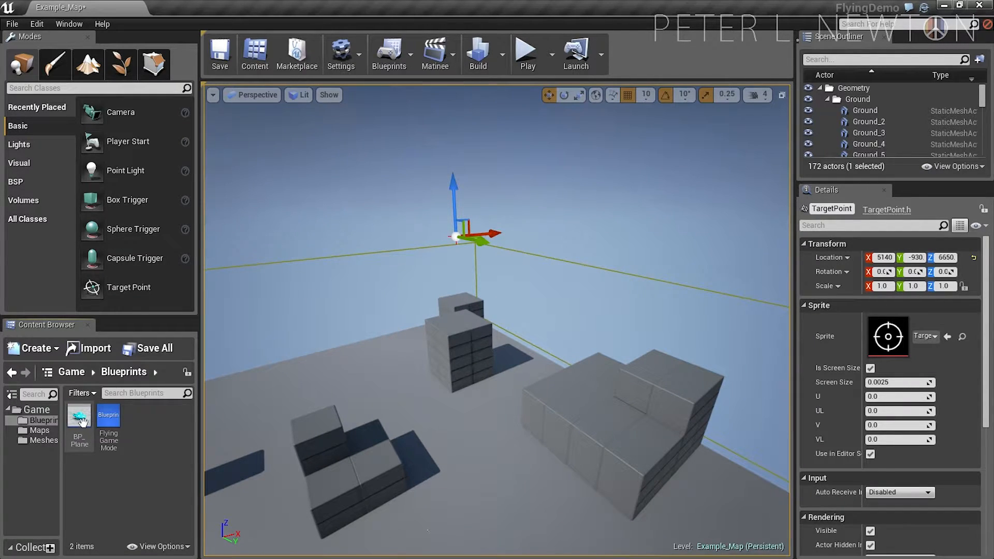
double_click(80, 418)
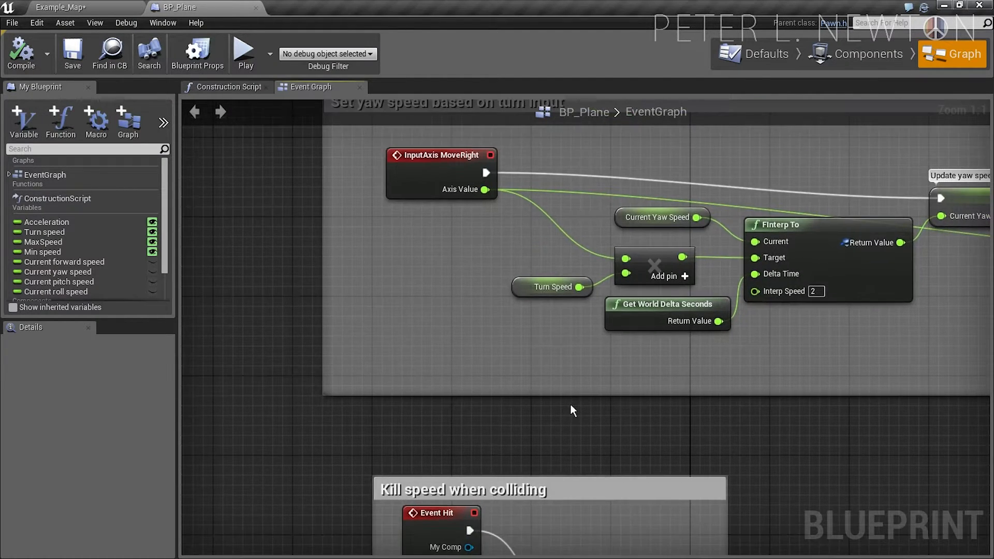
scroll("down", 3)
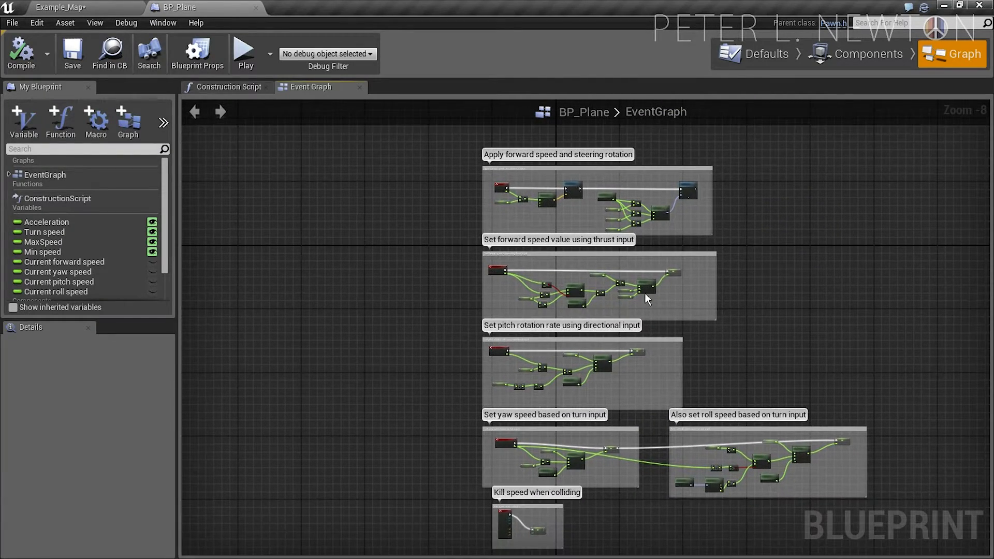
scroll("up", 3)
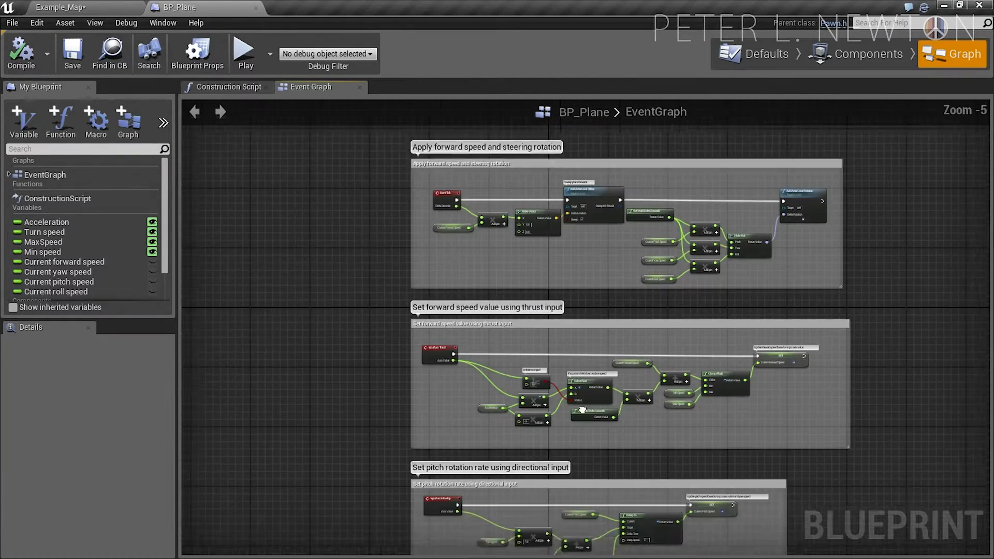
scroll("up", 3)
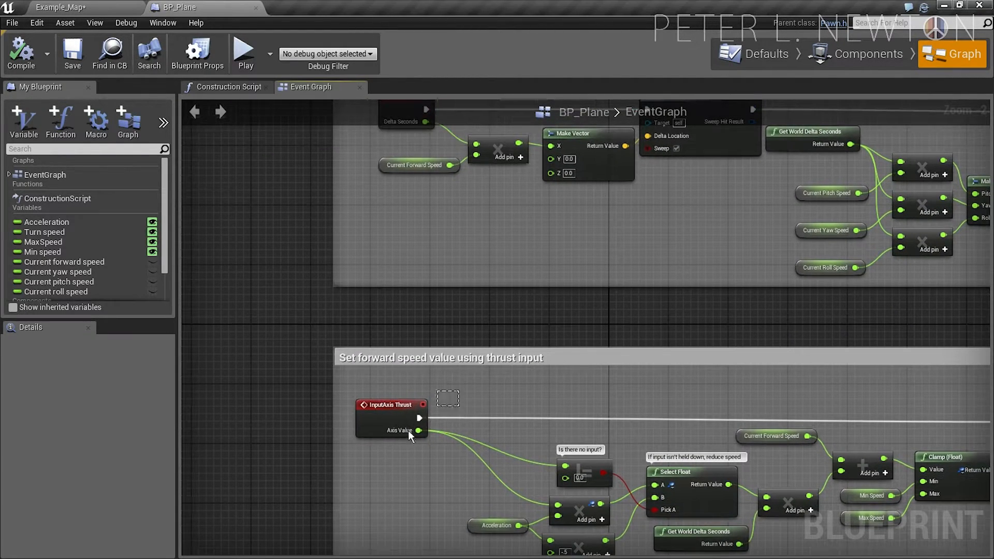
left_click(391, 405)
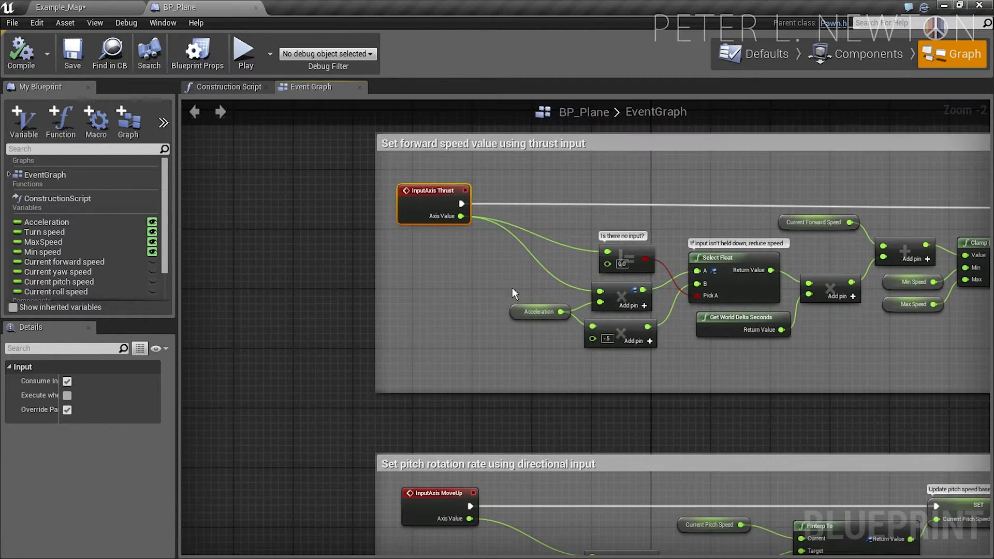
scroll("down", 3)
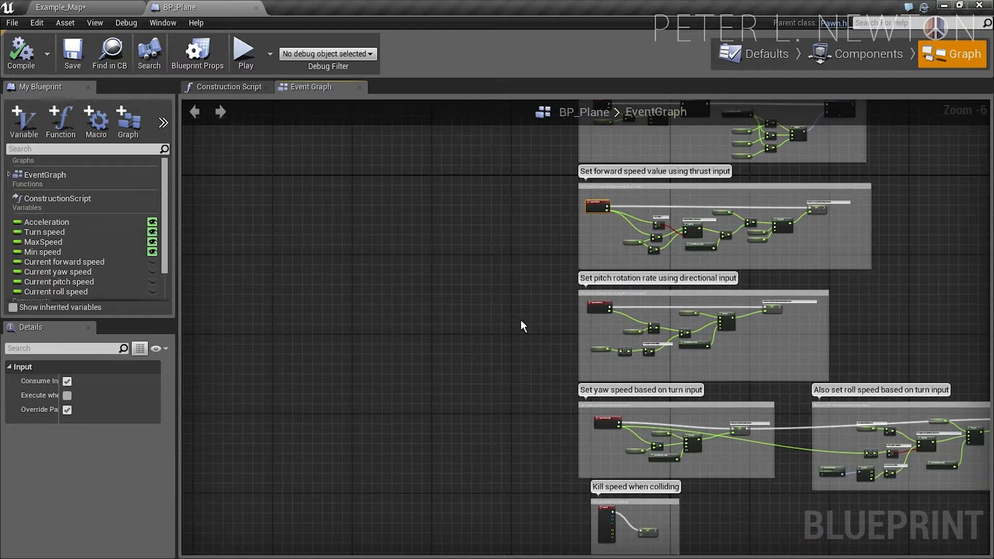
scroll("up", 3)
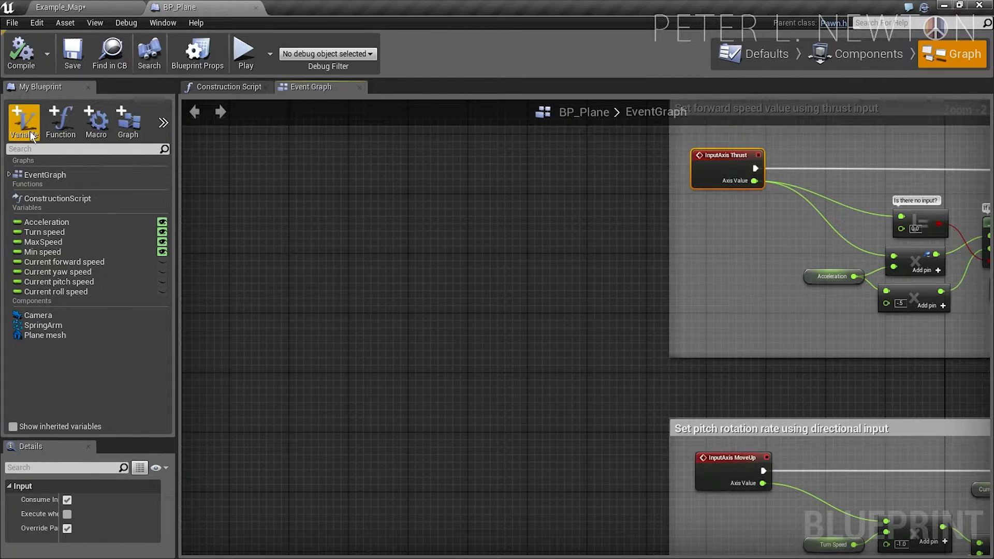
Add a Target variable of Target Point object reference type and save BP_Plane
left_click(24, 121)
type("Target")
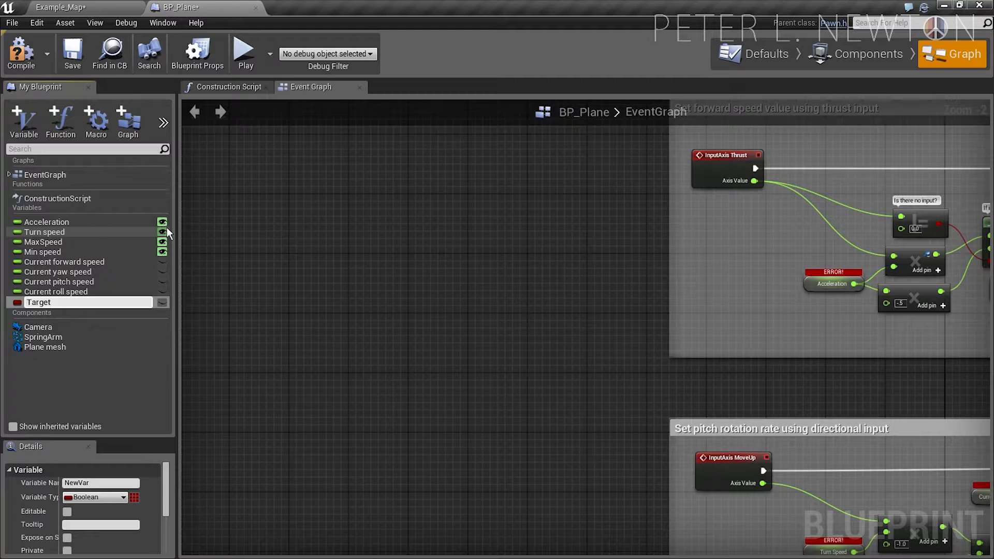
left_click(96, 497)
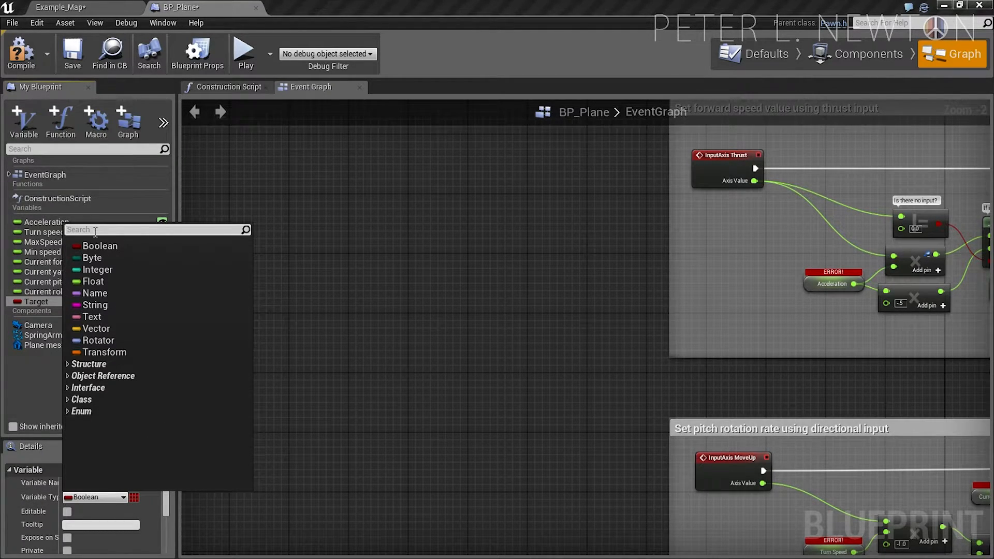
type("Target")
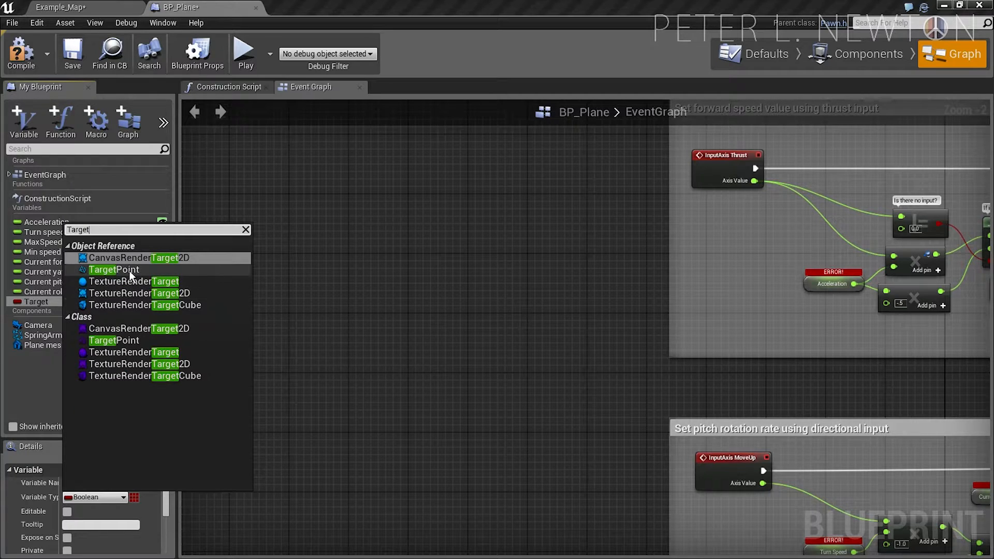
left_click(113, 269)
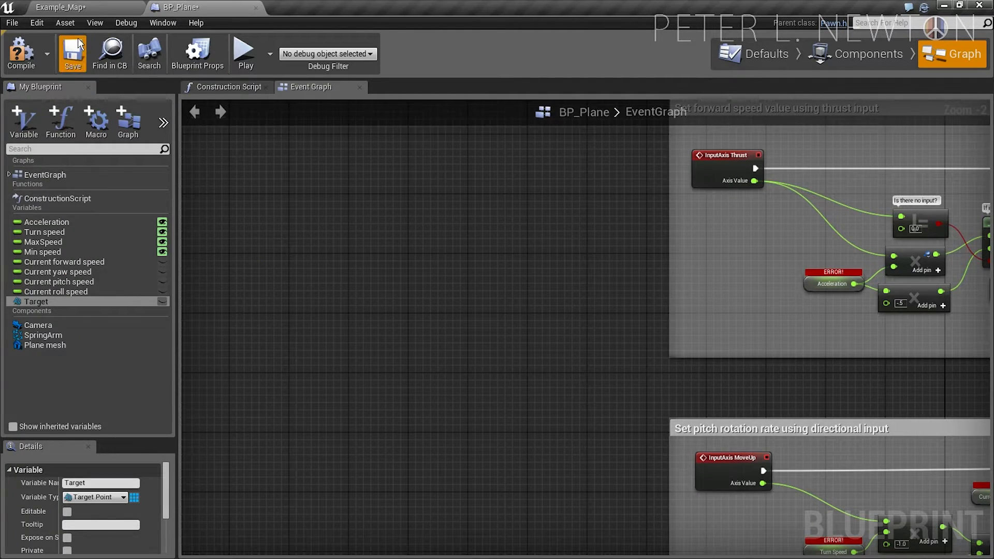
left_click(72, 52)
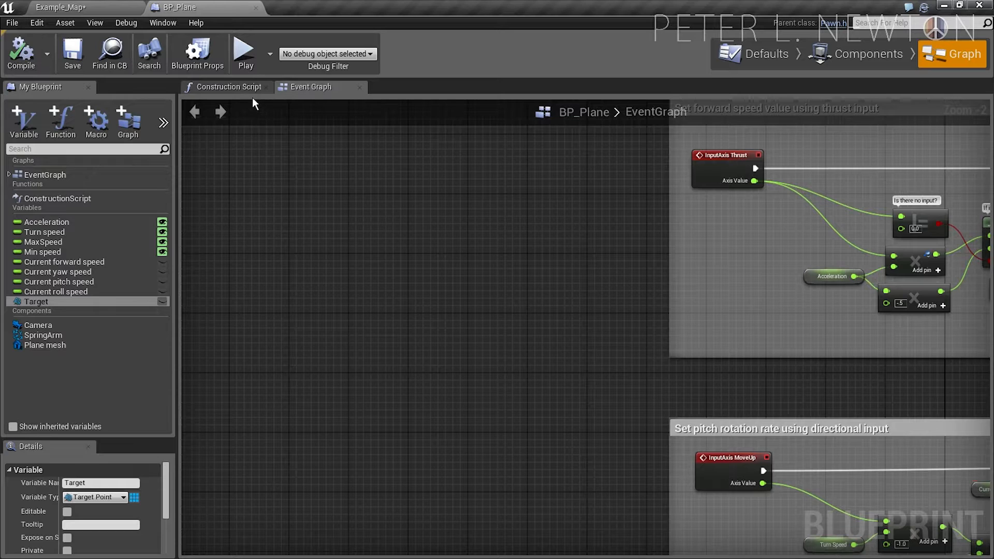
In the Construction Script, add Get All Actors Of Class with class Target Point, wired to the entry node
left_click(228, 87)
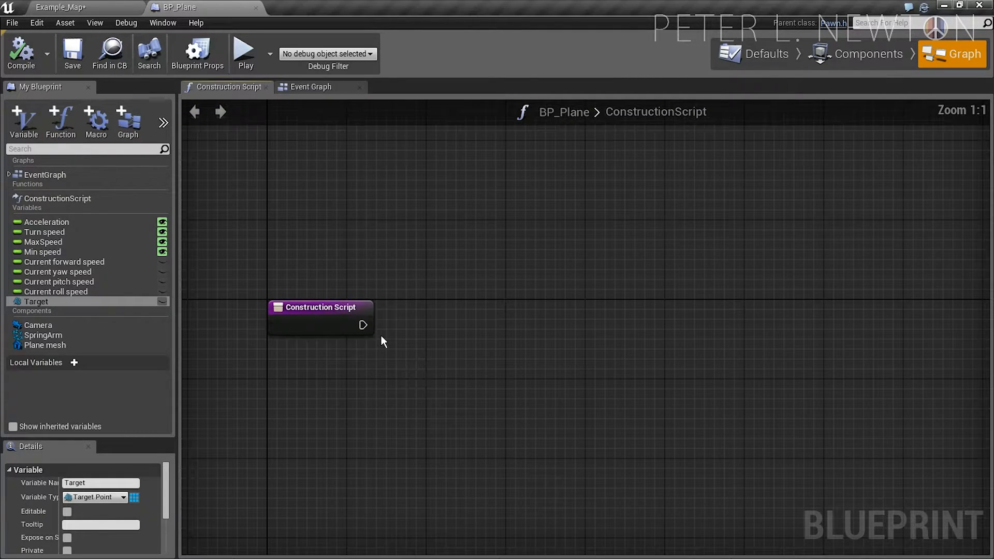
left_click(320, 317)
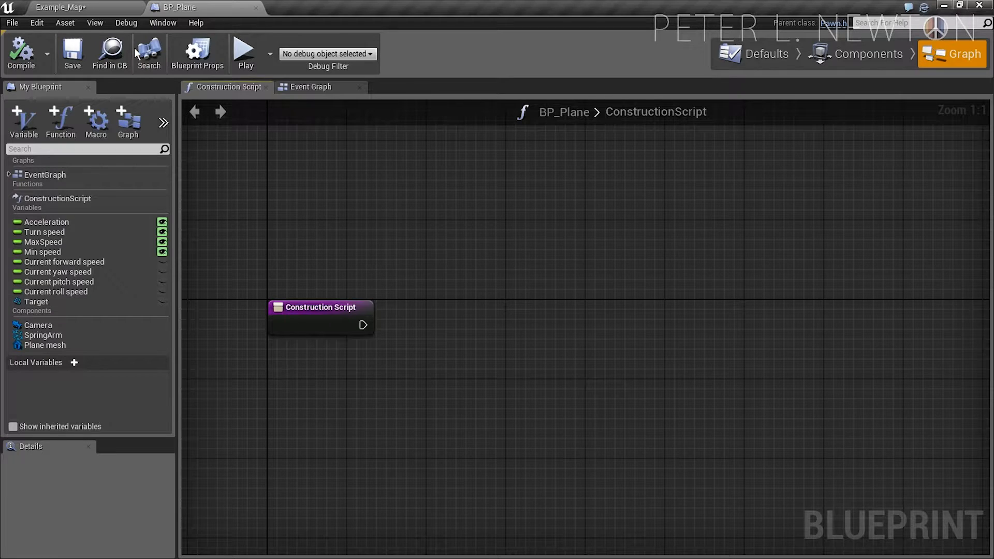
left_click(35, 302)
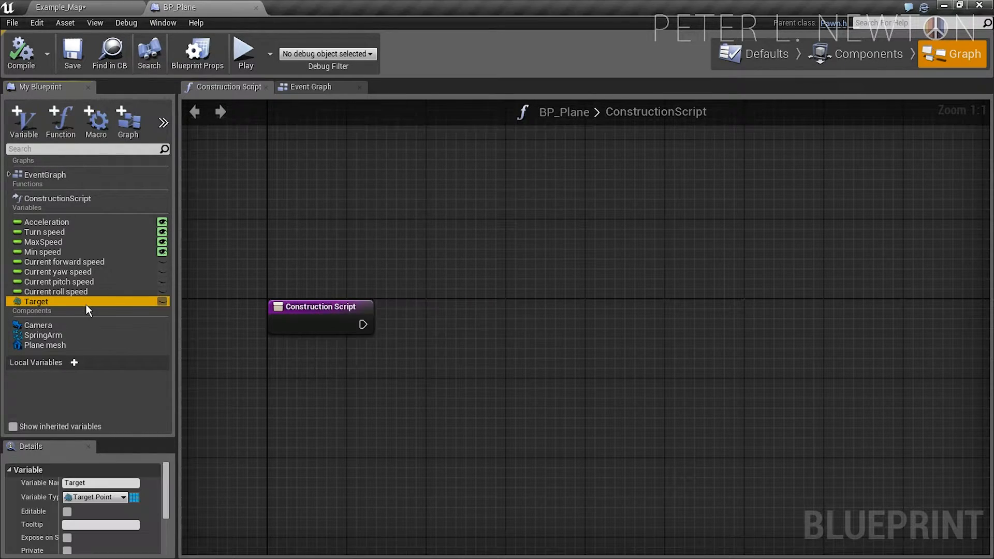
mouse_move(293, 364)
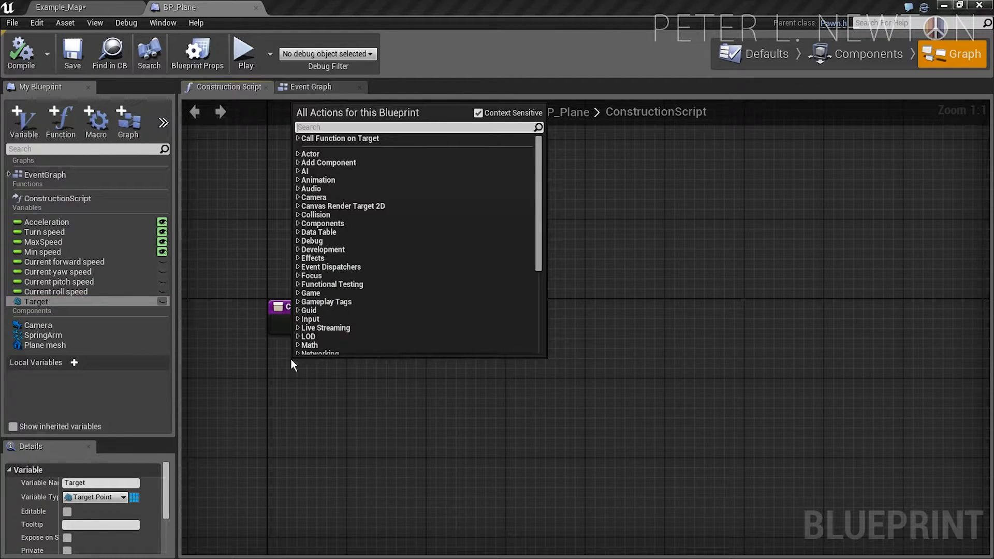
type("get actors")
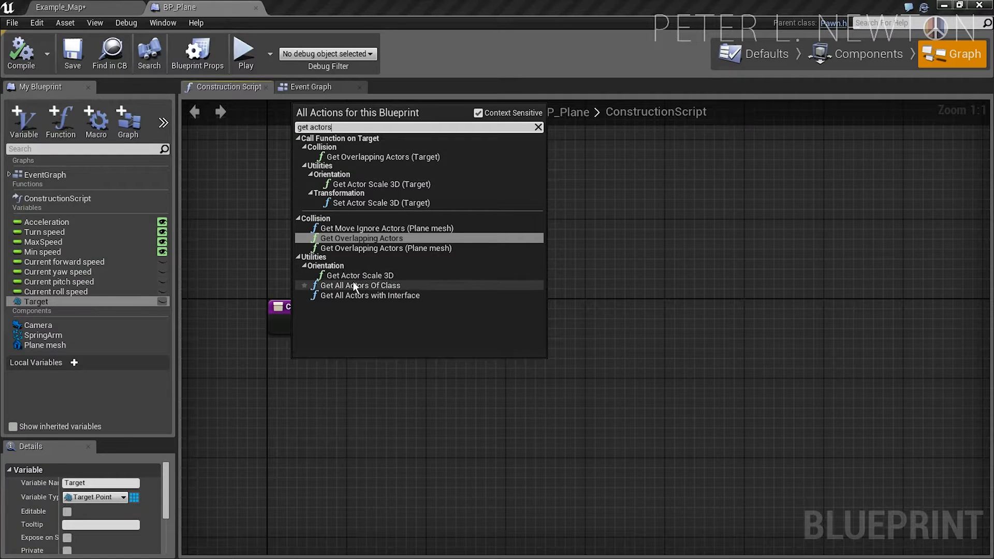
left_click(359, 285)
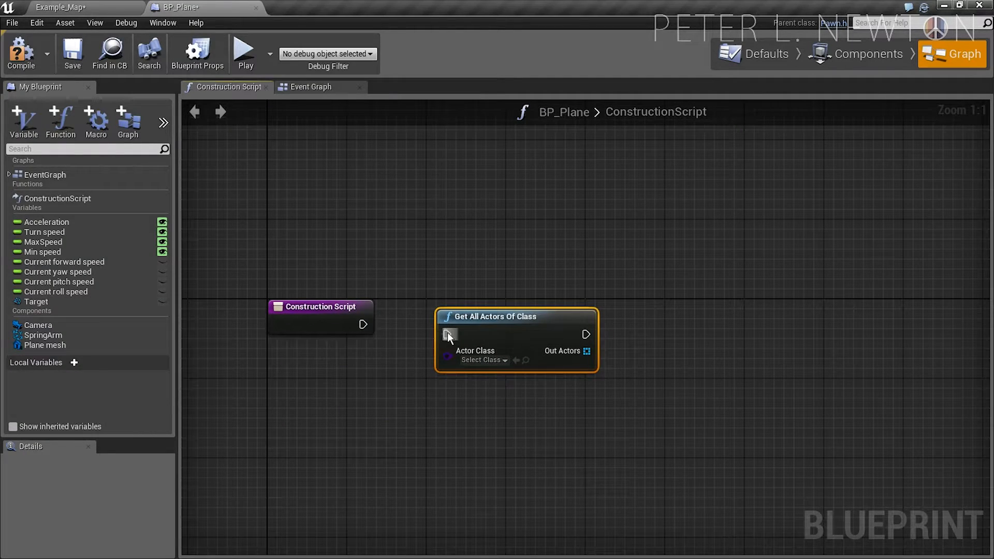
left_click(482, 360)
type("Target")
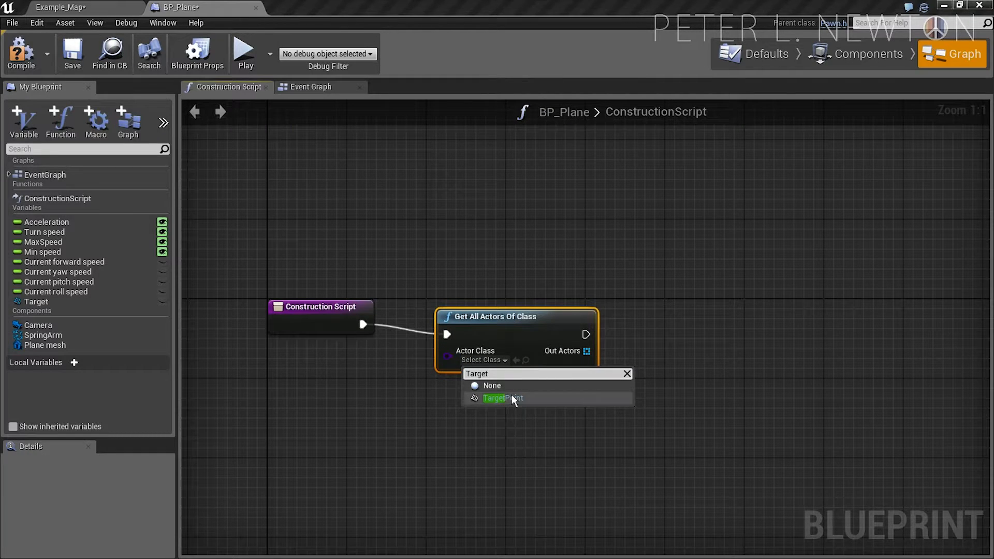
left_click(502, 398)
type("get")
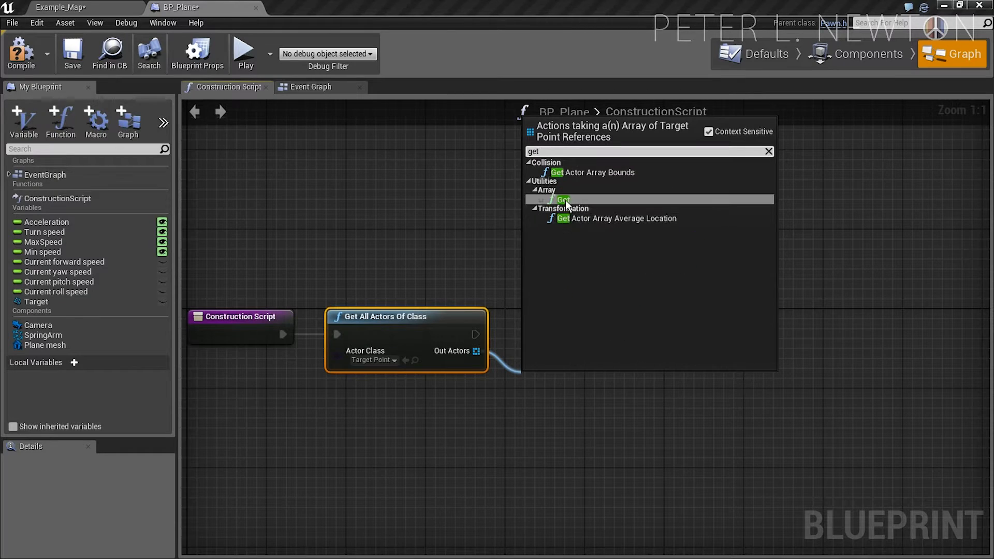
Store the first found Target Point (index 0) in Target with a Set node and save BP_Plane
left_click(563, 200)
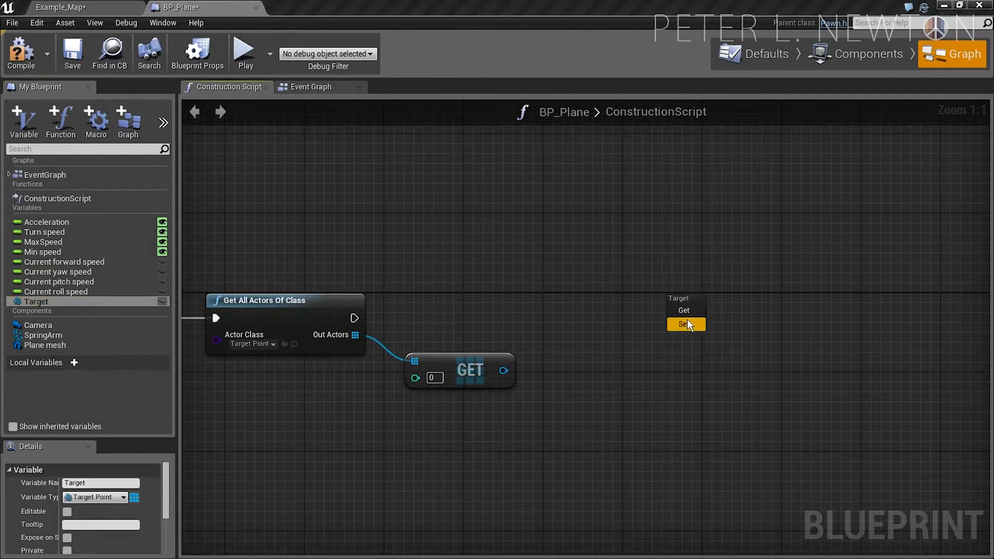
left_click(684, 324)
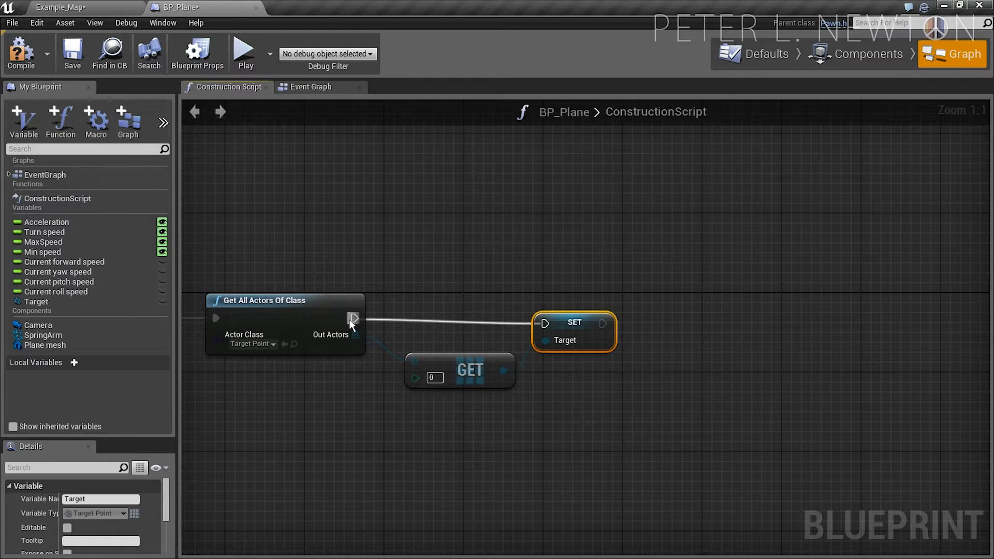
left_click(72, 52)
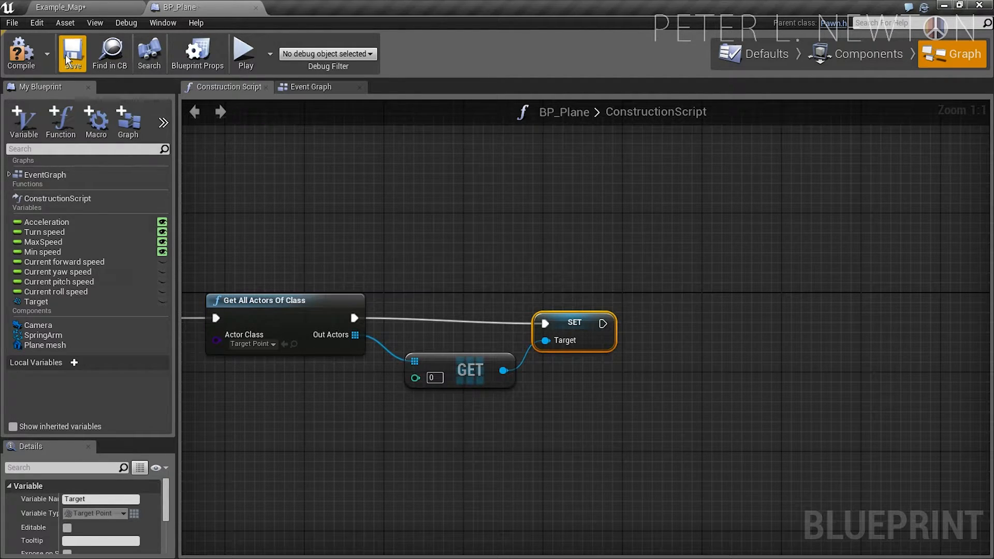
left_click(72, 51)
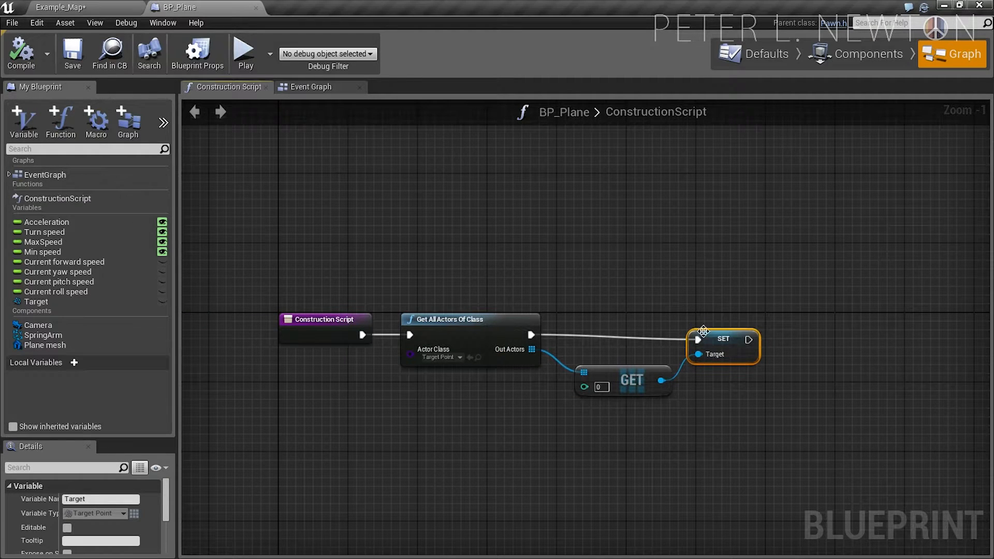
left_click(310, 87)
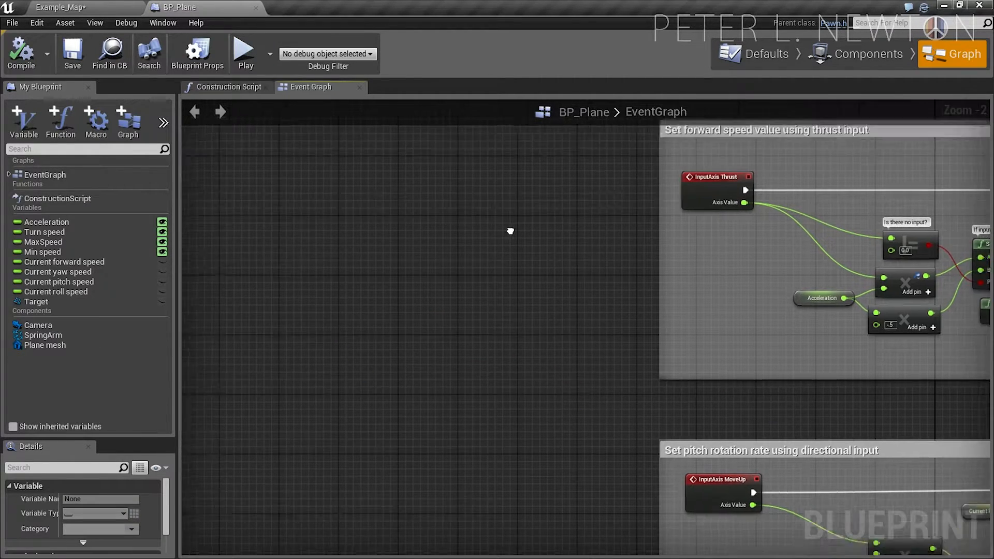
scroll("down", 3)
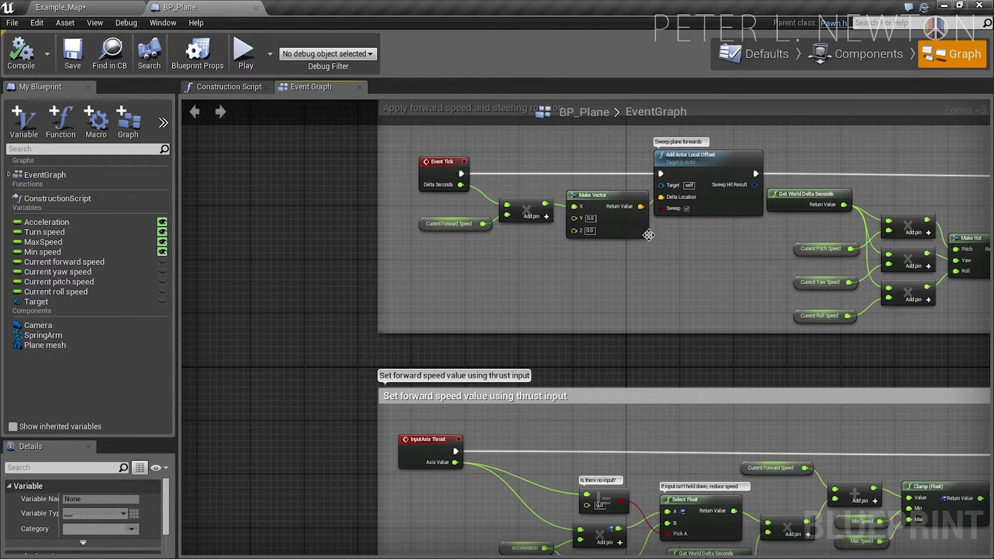
mouse_move(627, 304)
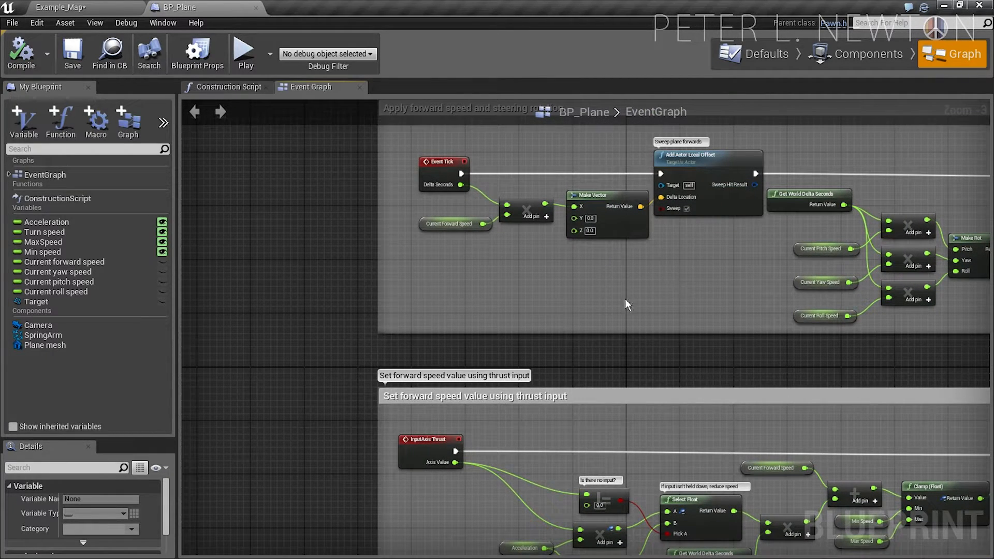
Add Get Direction Vector fed by Target's actor location, ready for the plane's own location as From
scroll("down", 3)
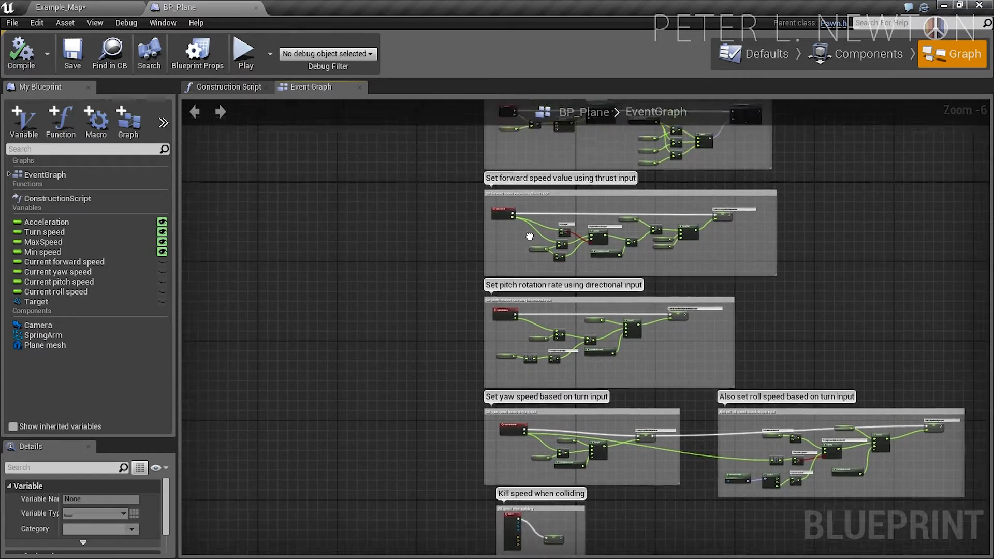
scroll("up", 3)
type("get direction")
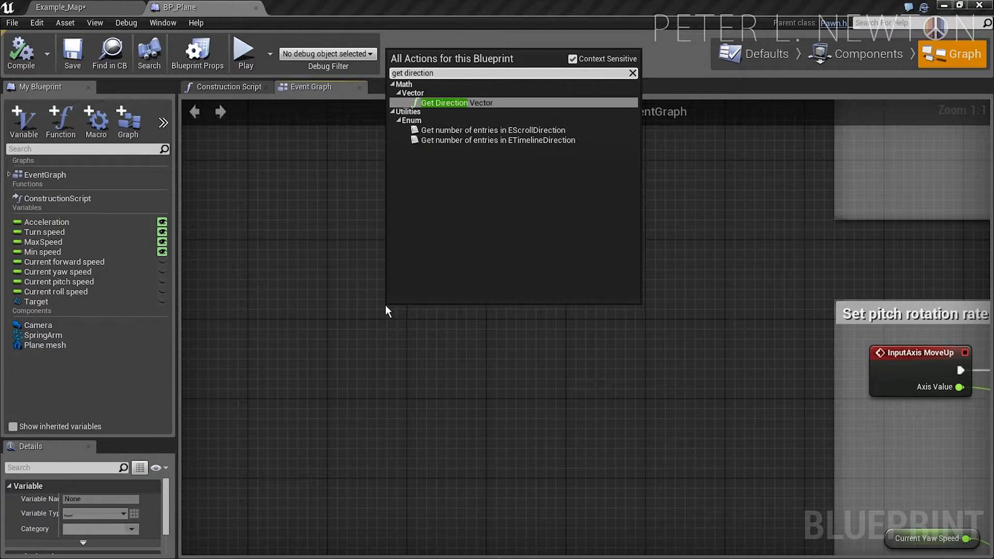
left_click(443, 103)
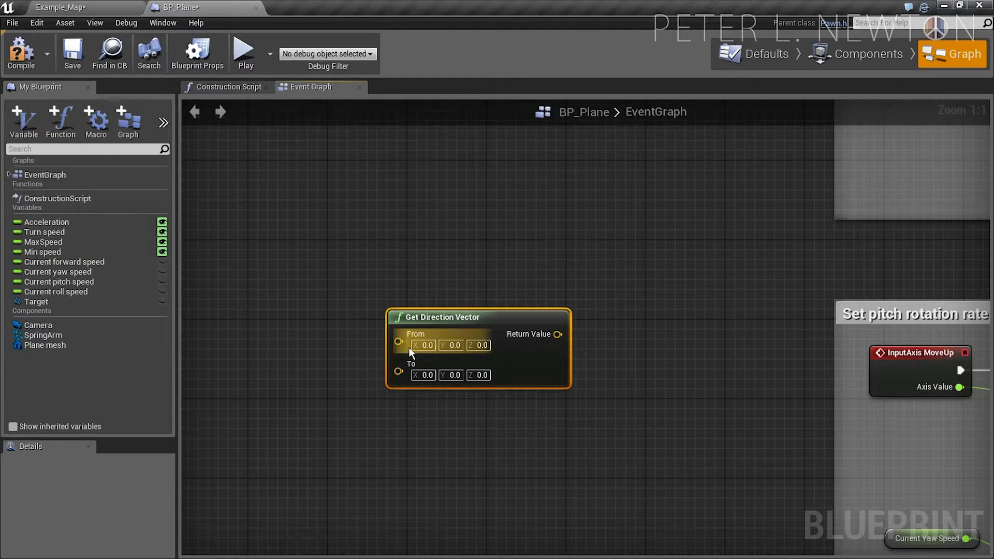
left_click_drag(437, 317, 676, 315)
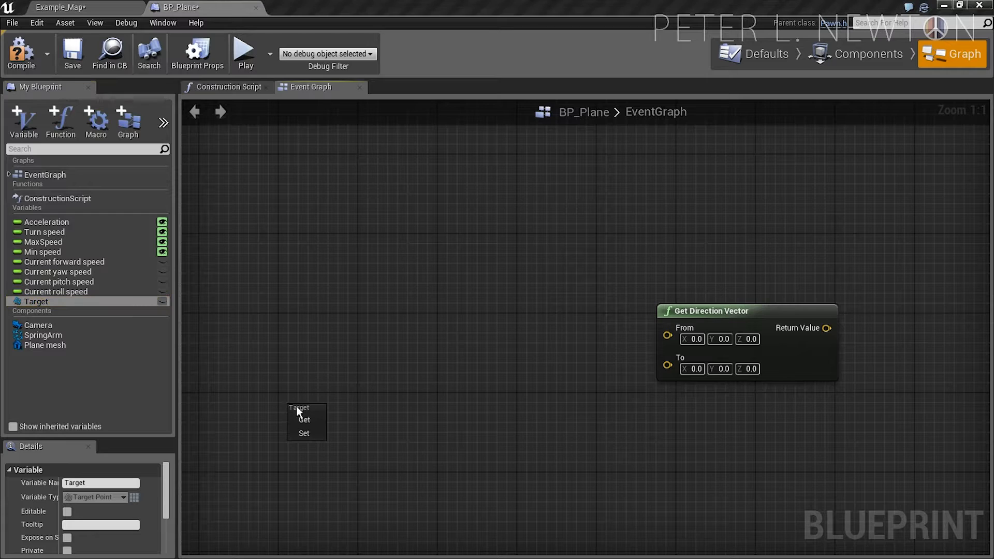
left_click(305, 420)
type("get actor lo")
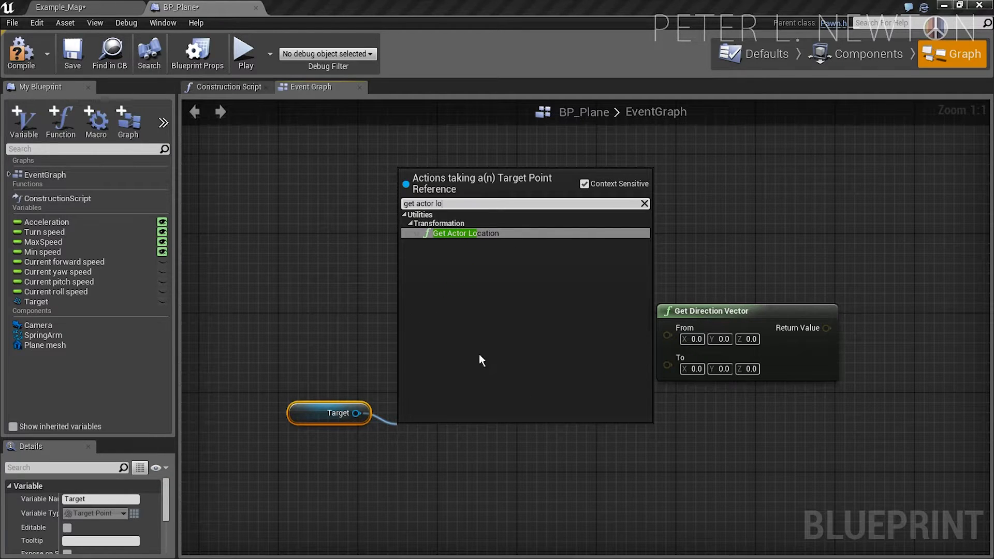
left_click(464, 232)
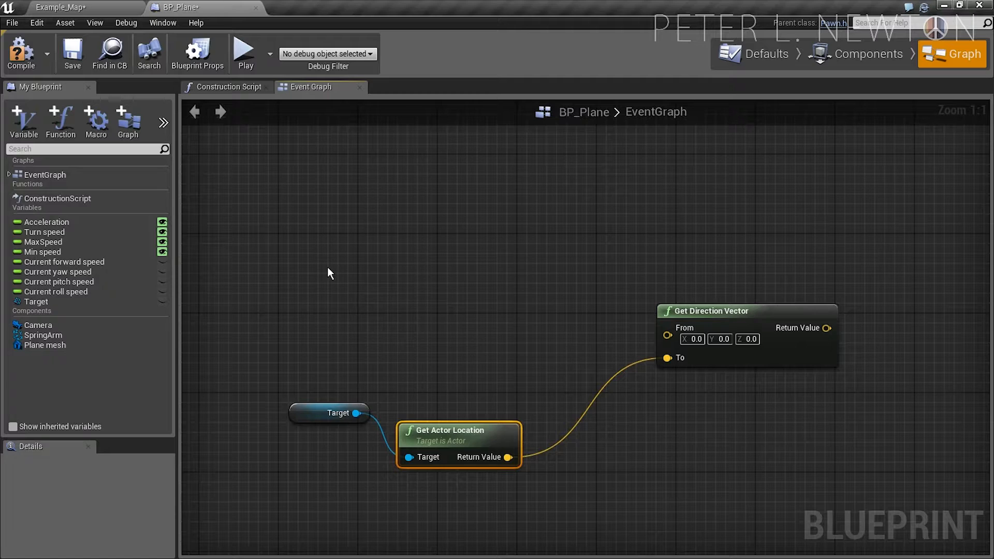
right_click(317, 260)
type("brea")
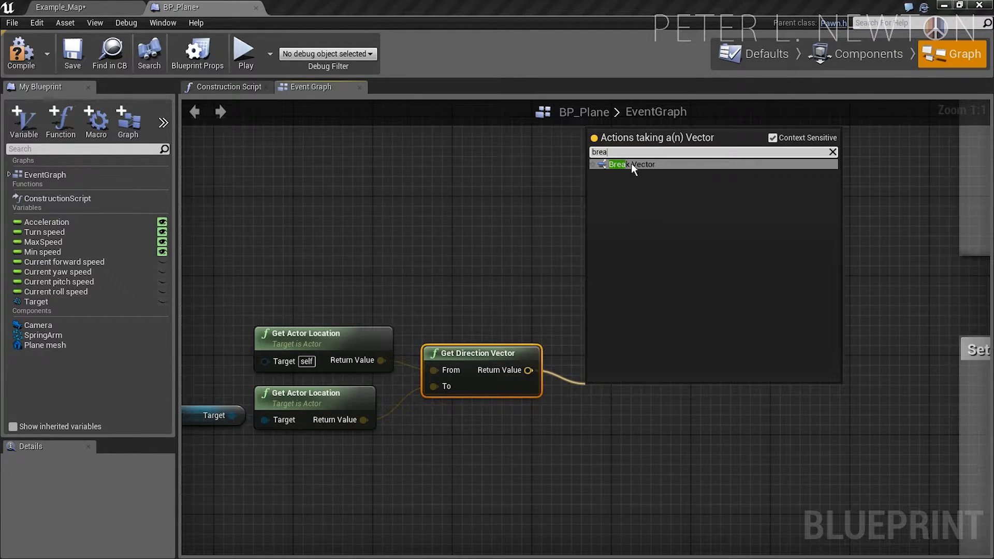
Break the direction vector into X, Y, Z and wire them into the pitch and yaw multiplies
left_click(627, 164)
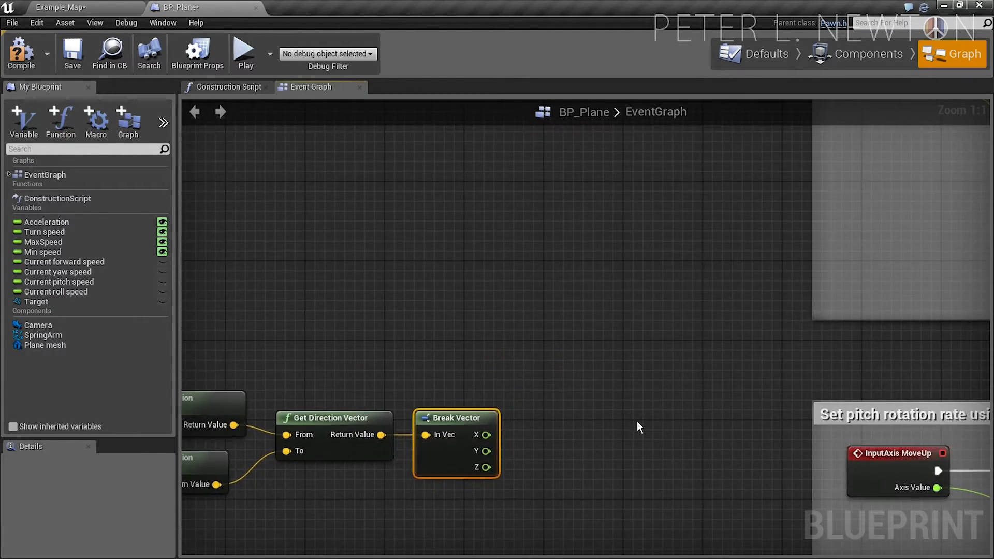
scroll("down", 3)
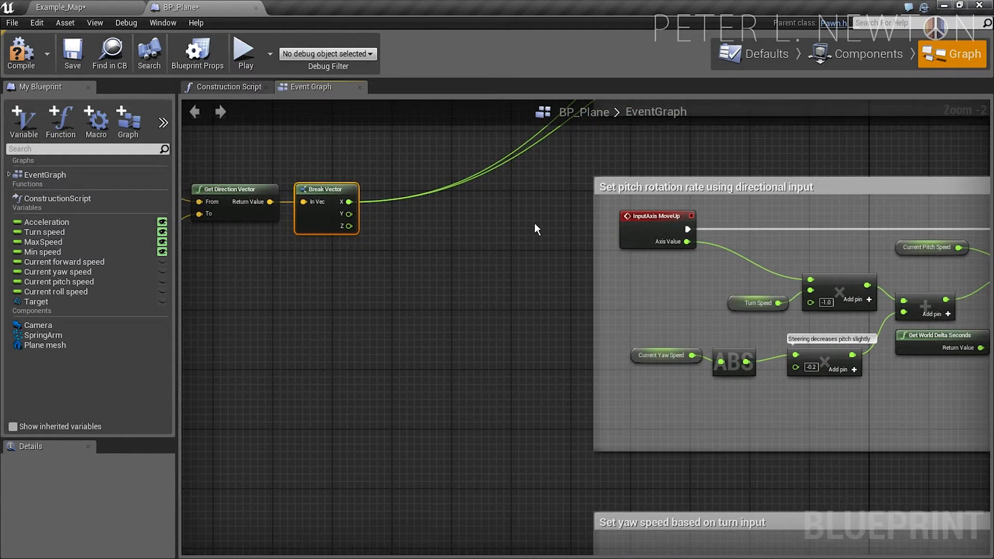
mouse_move(570, 233)
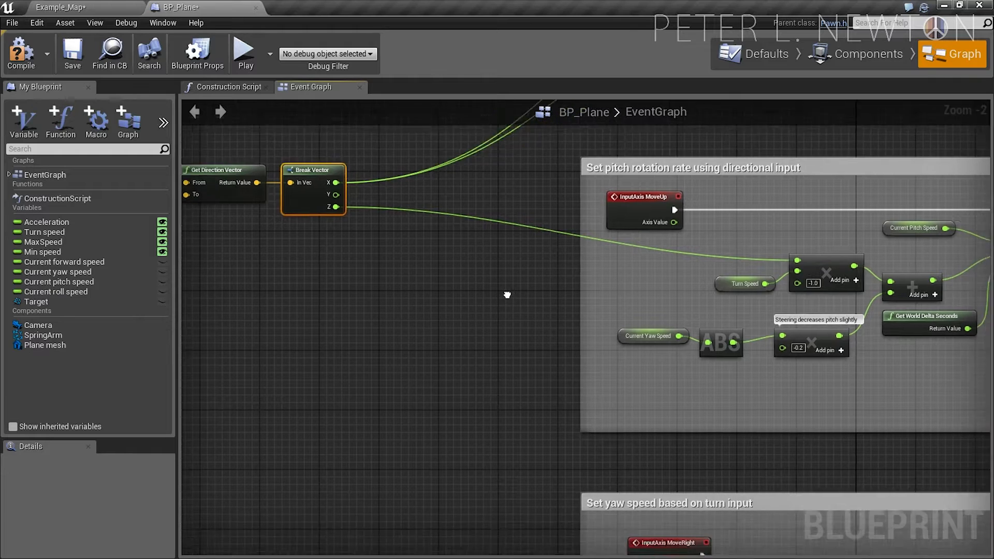
scroll("down", 3)
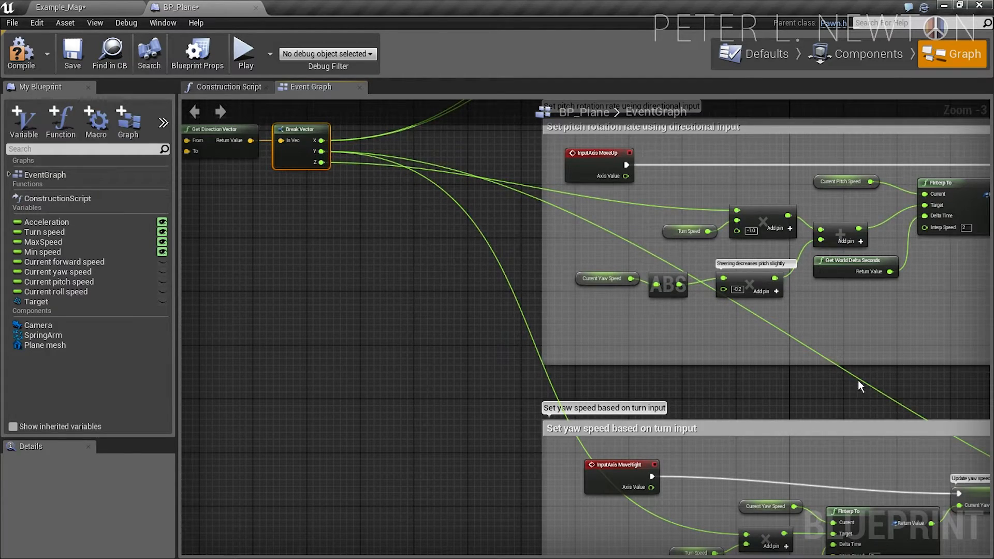
scroll("down", 3)
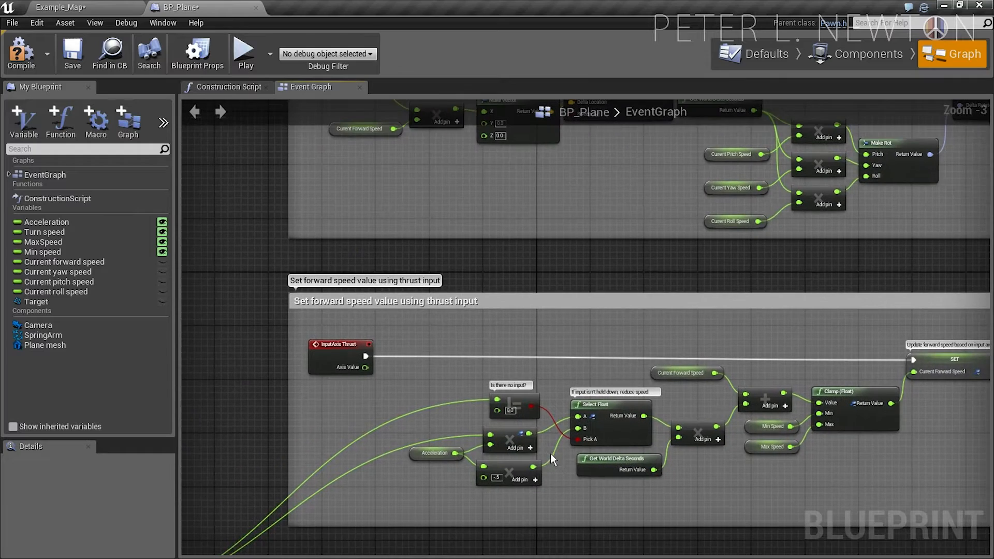
left_click(364, 283)
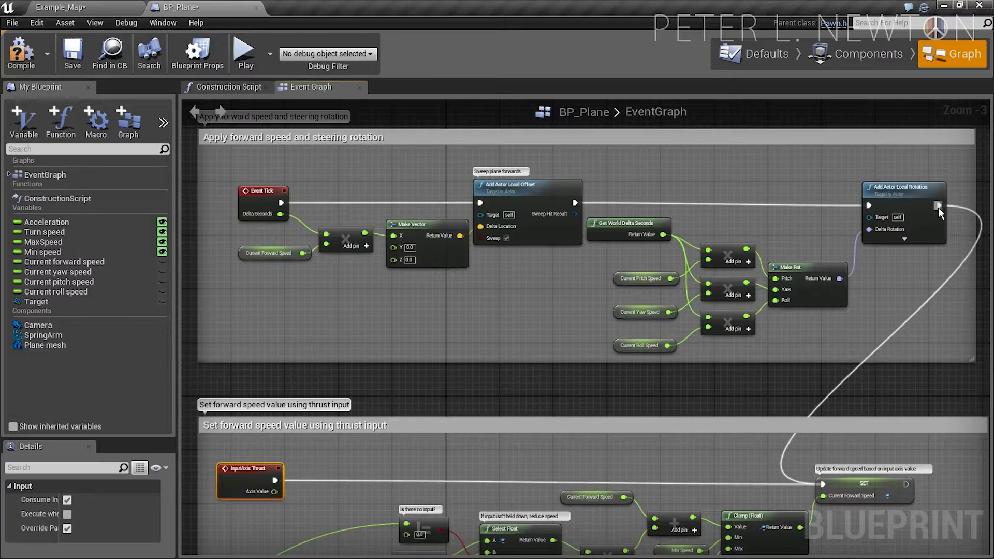
scroll("down", 3)
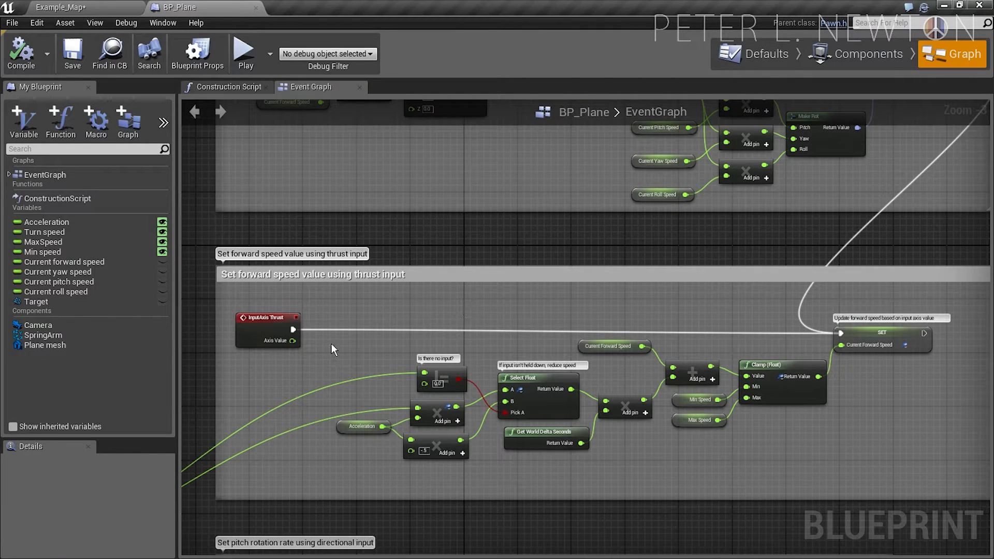
scroll("down", 3)
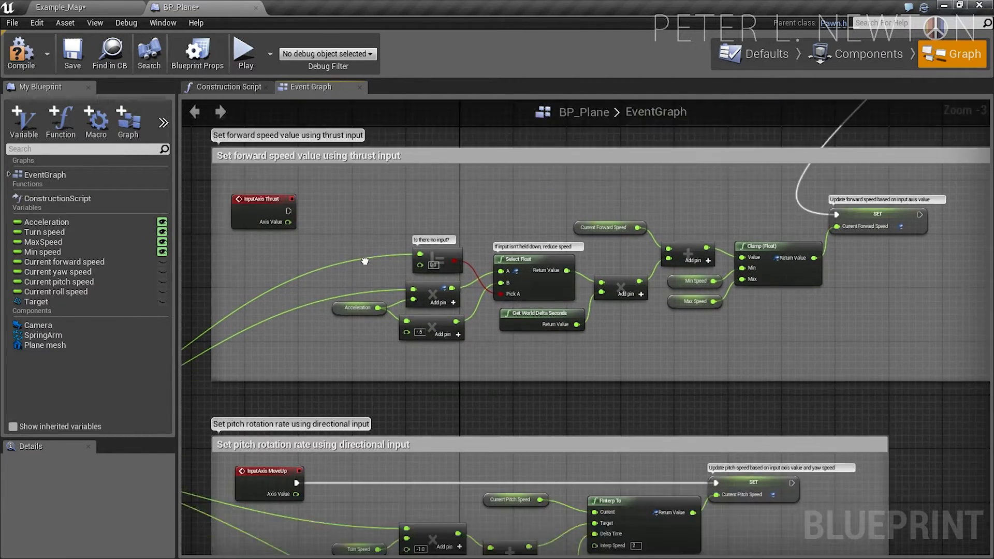
scroll("down", 3)
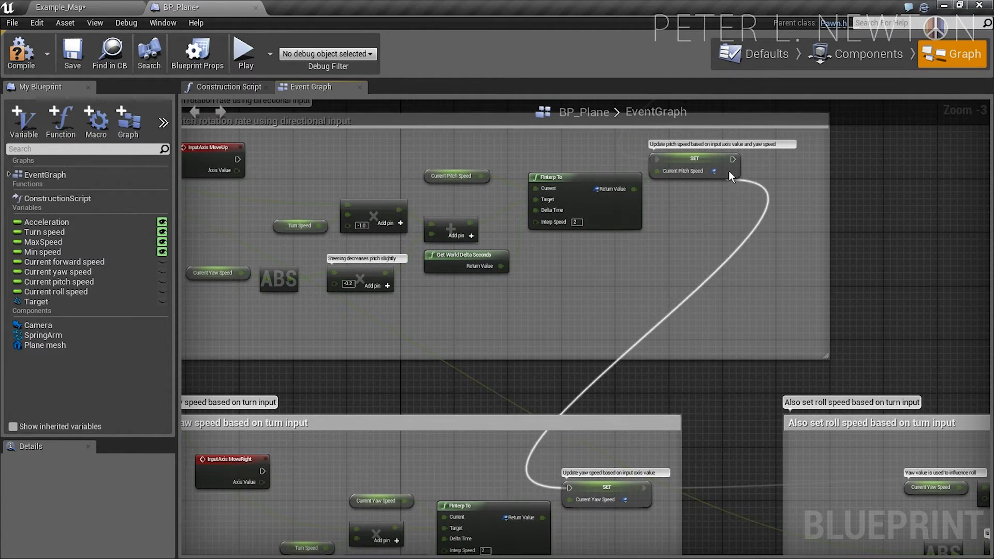
scroll("down", 3)
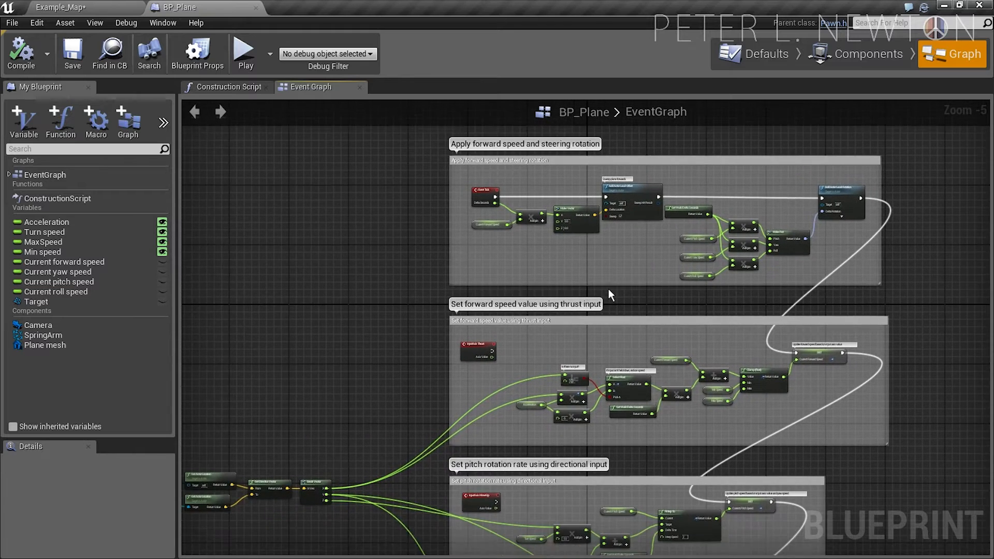
Save All from the Example_Map tab, then return to BP_Plane
left_click(60, 6)
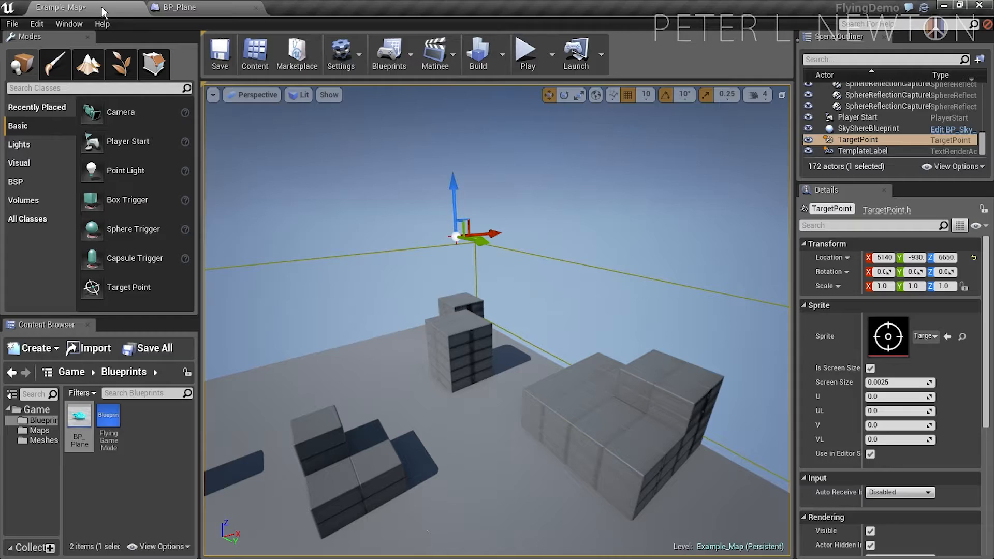
left_click(11, 23)
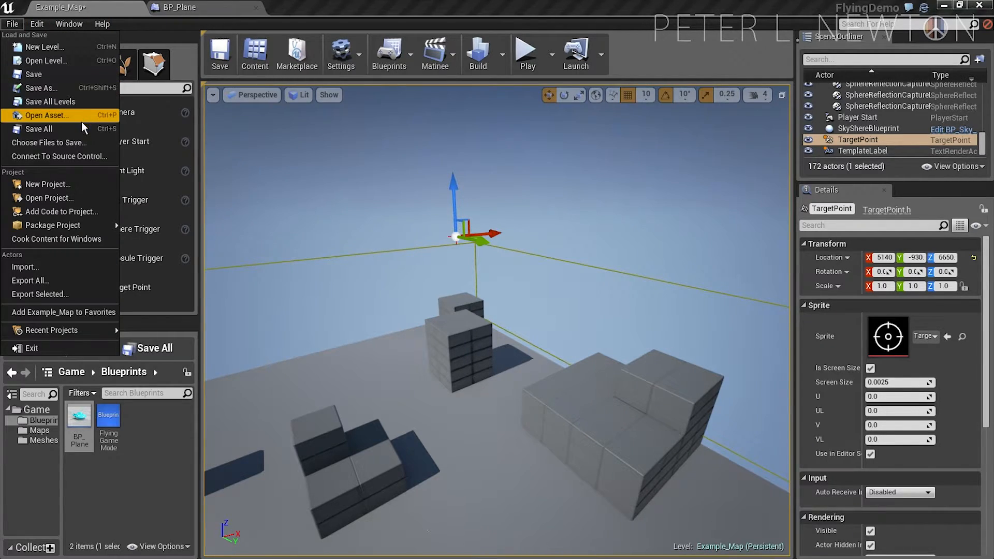
left_click(40, 129)
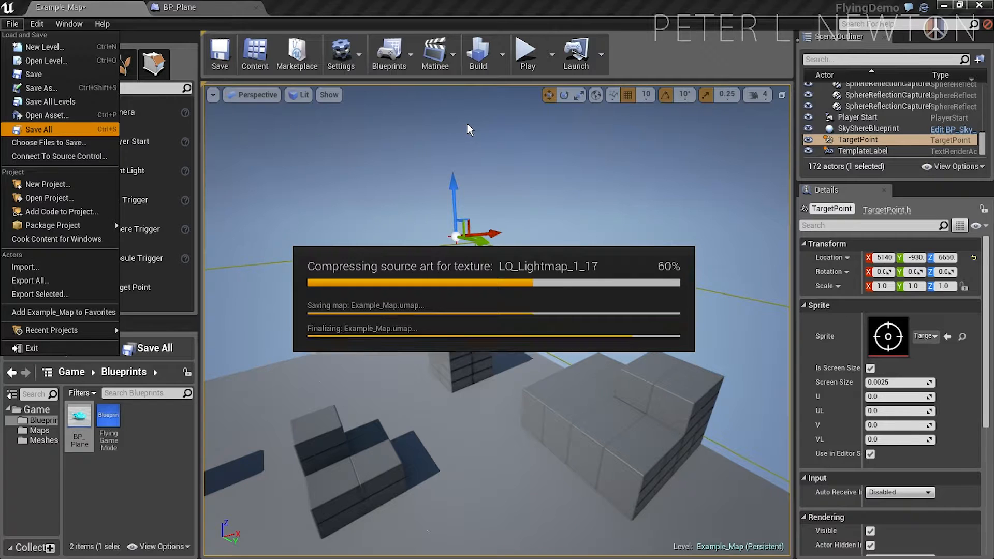
left_click(527, 54)
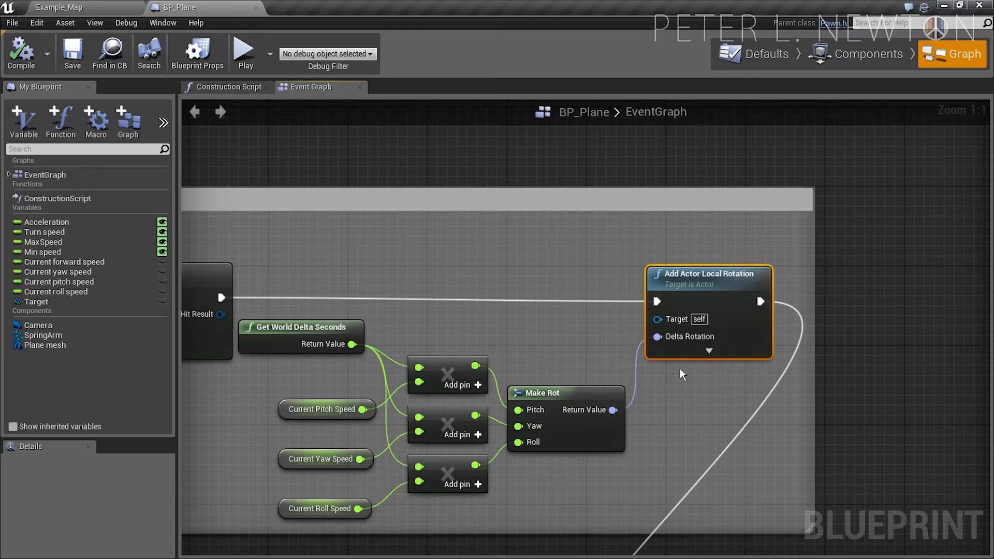
Insert Unrotate Vector using Get Actor Rotation between the direction vector and the Break Vector
scroll("down", 3)
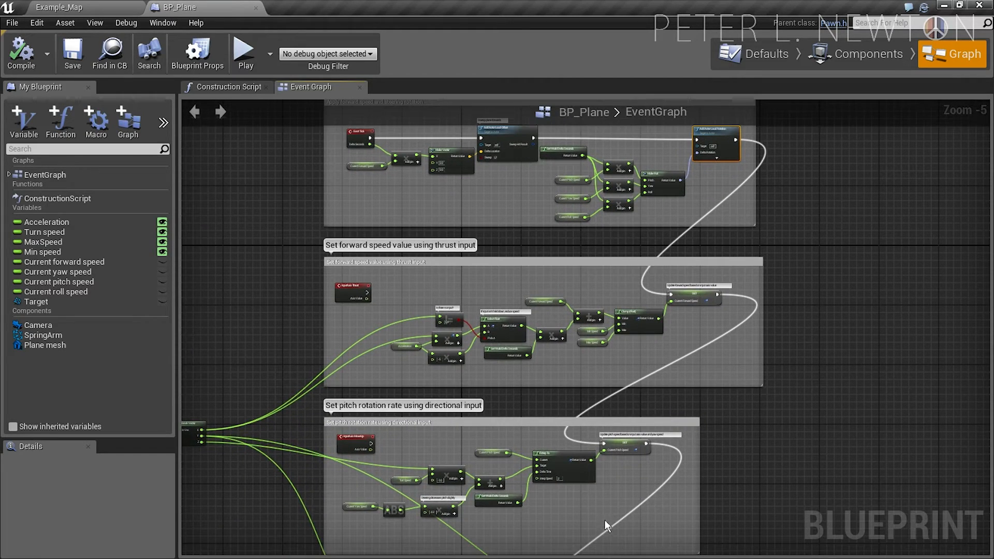
scroll("up", 3)
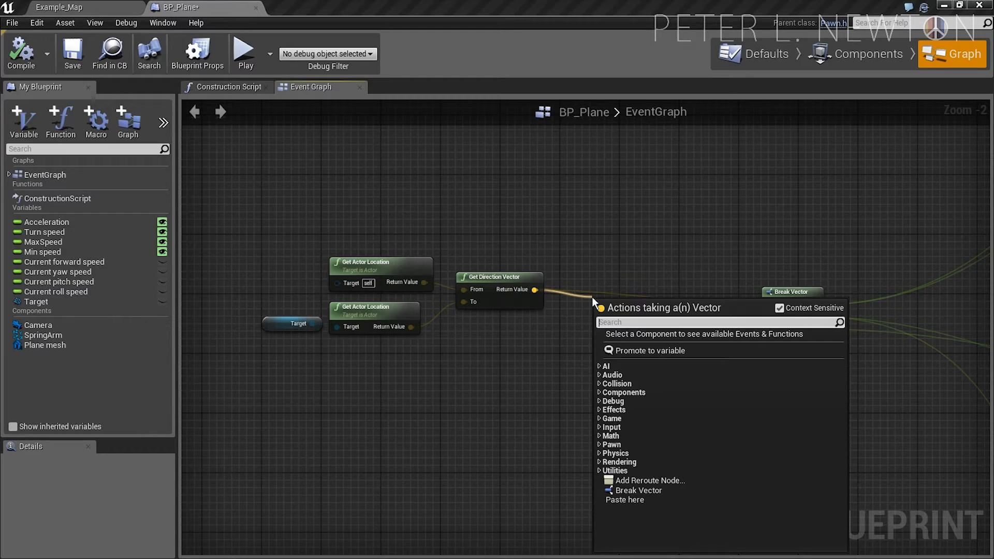
type("unro")
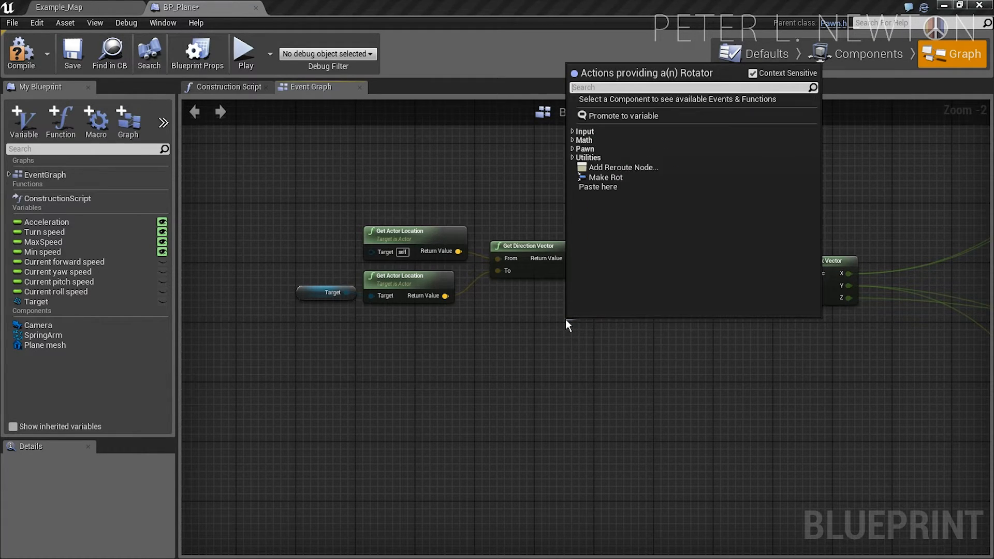
type("acto")
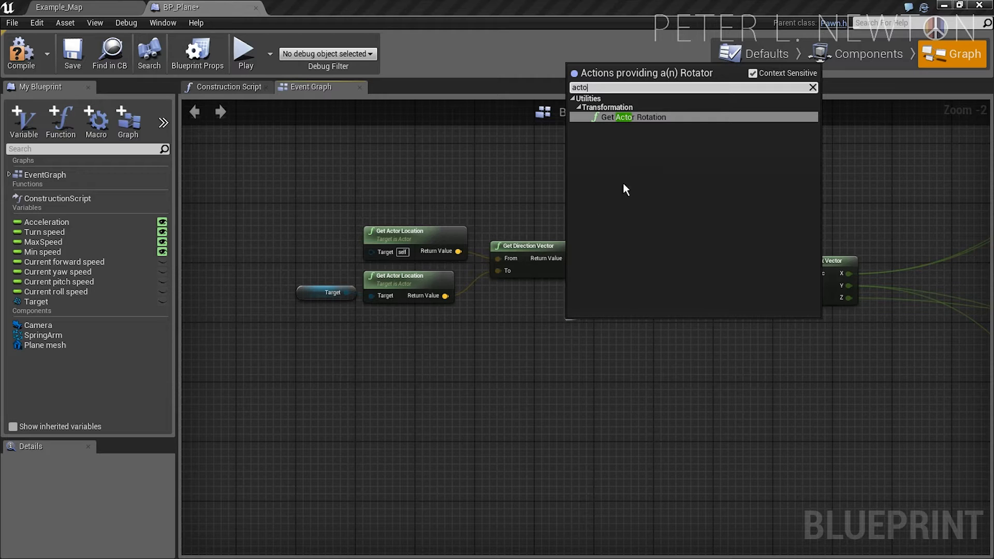
left_click(638, 116)
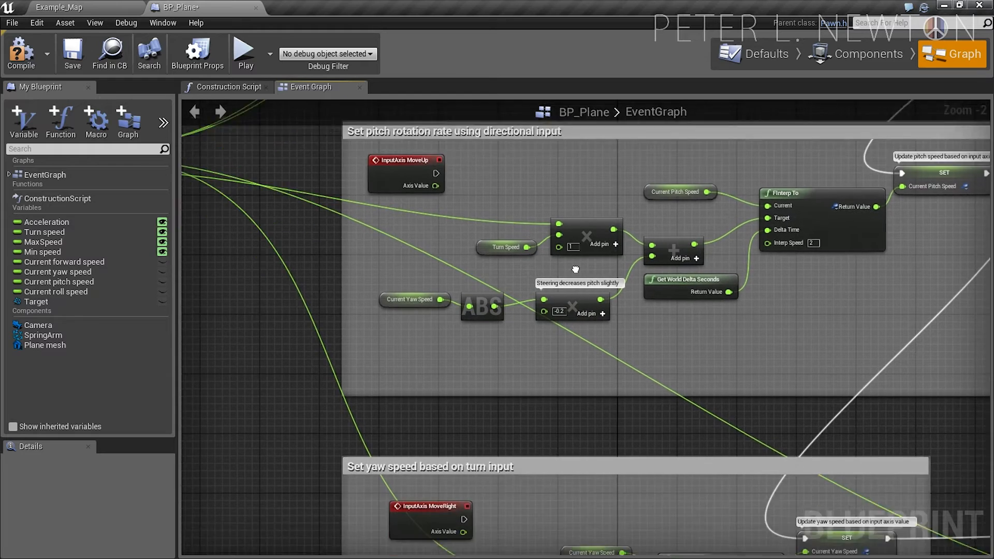
scroll("down", 3)
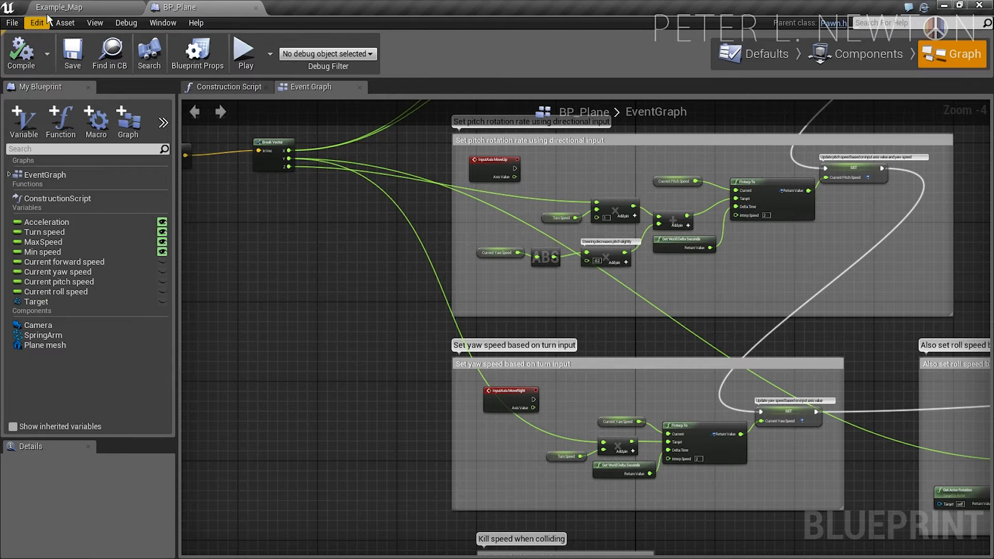
Play Example_Map and eject to a free view to watch the plane fly
left_click(60, 7)
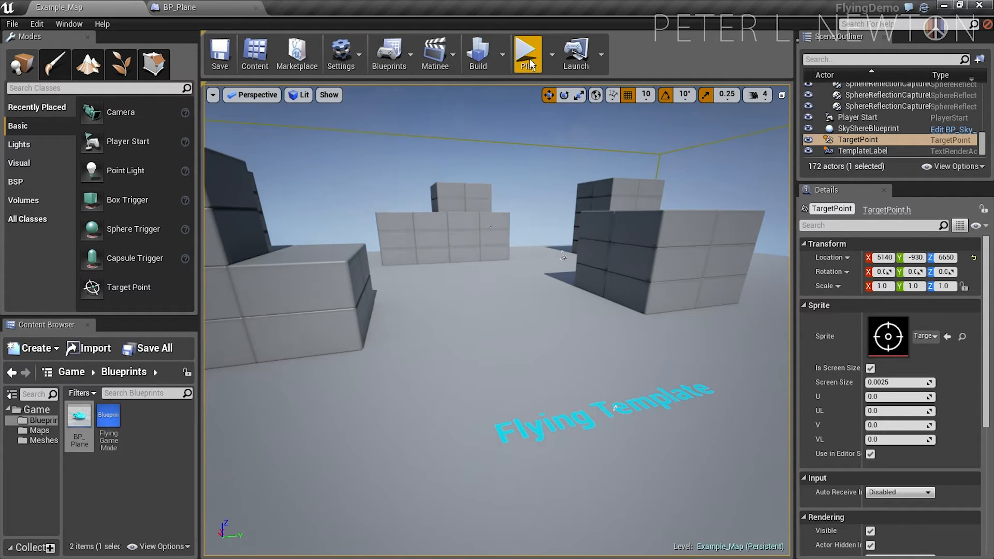
left_click(526, 53)
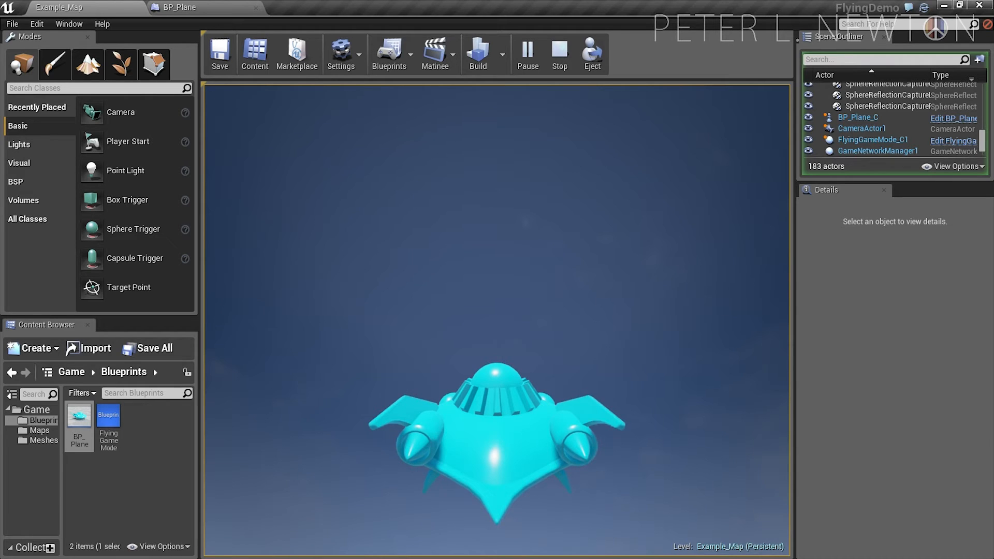
left_click(590, 53)
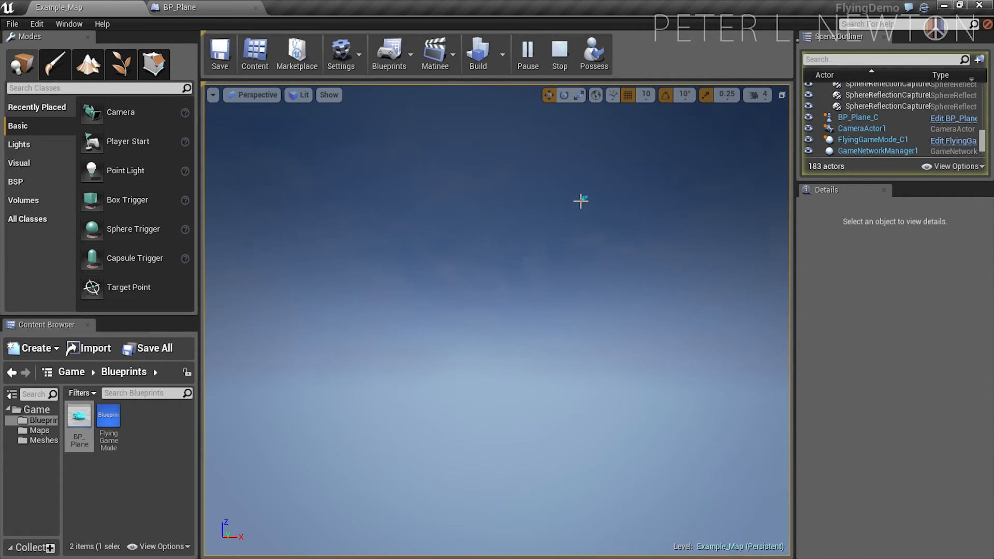
left_click(868, 127)
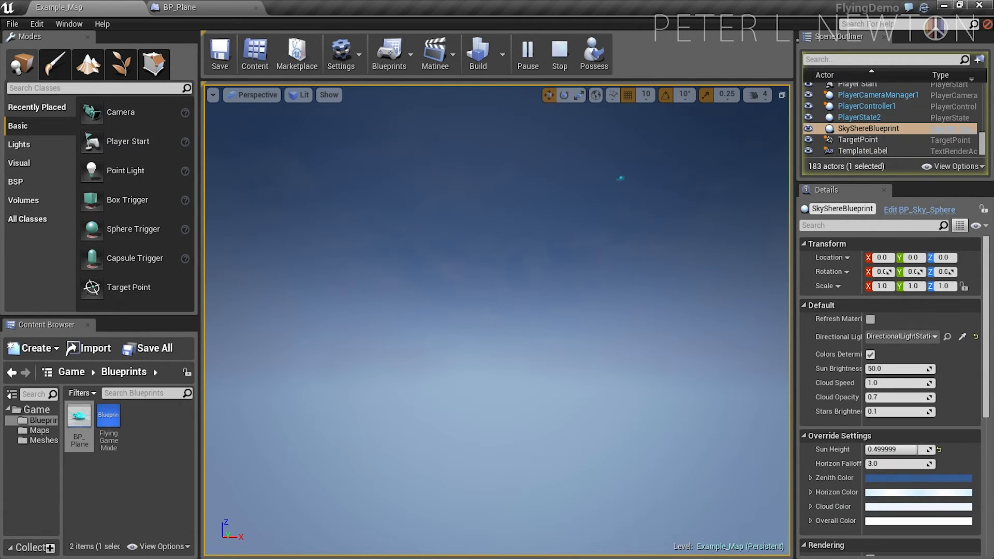
mouse_move(661, 229)
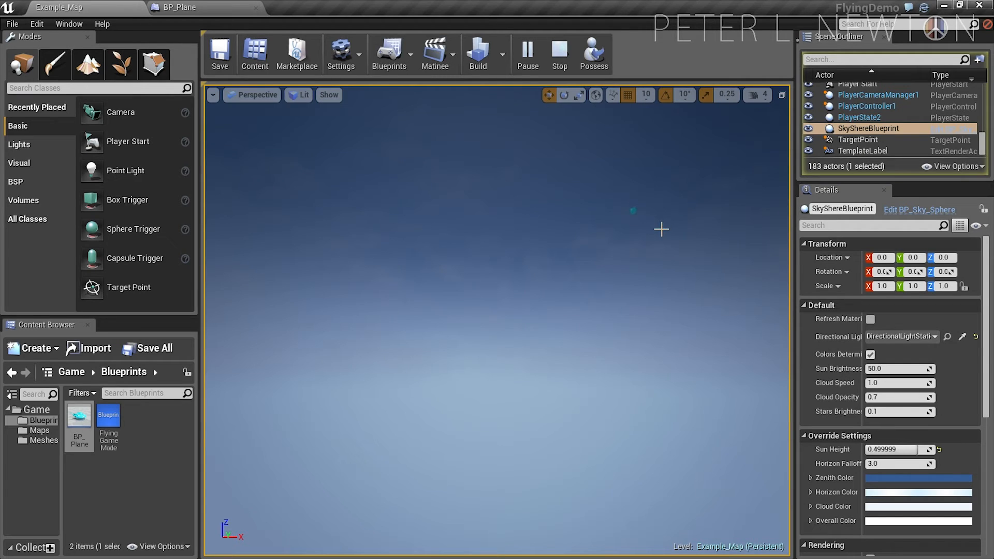